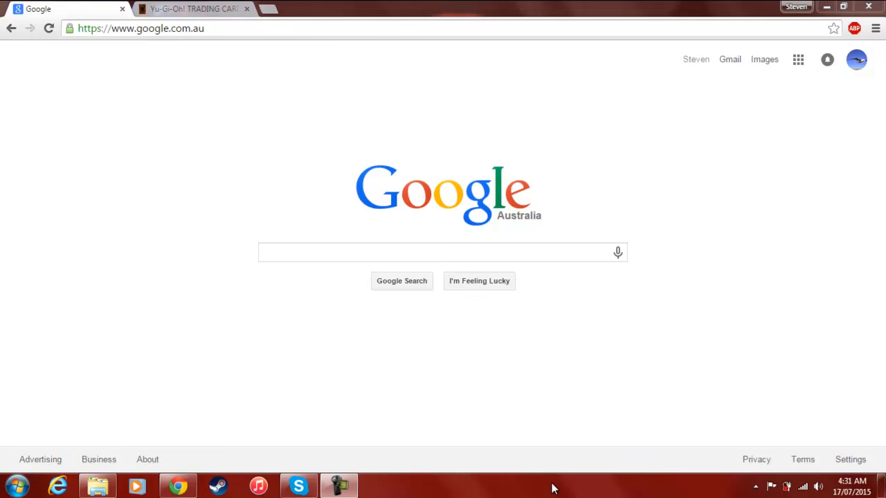
mouse_move(560, 483)
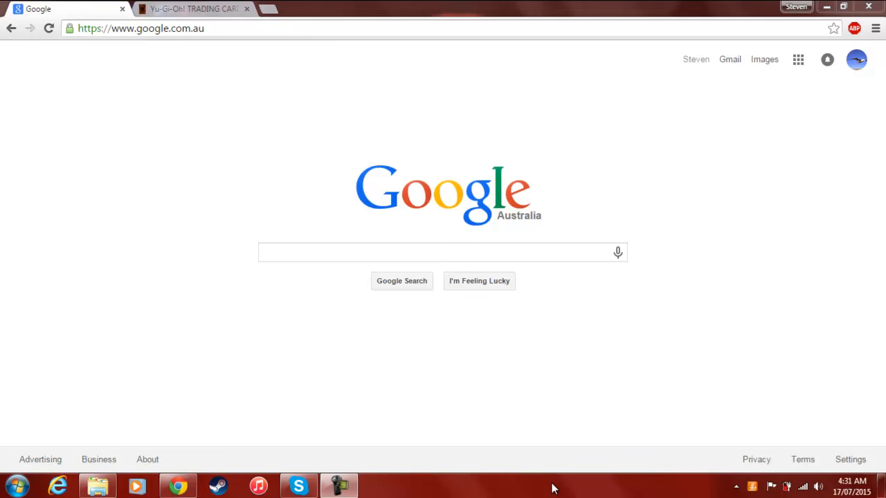
mouse_move(155, 141)
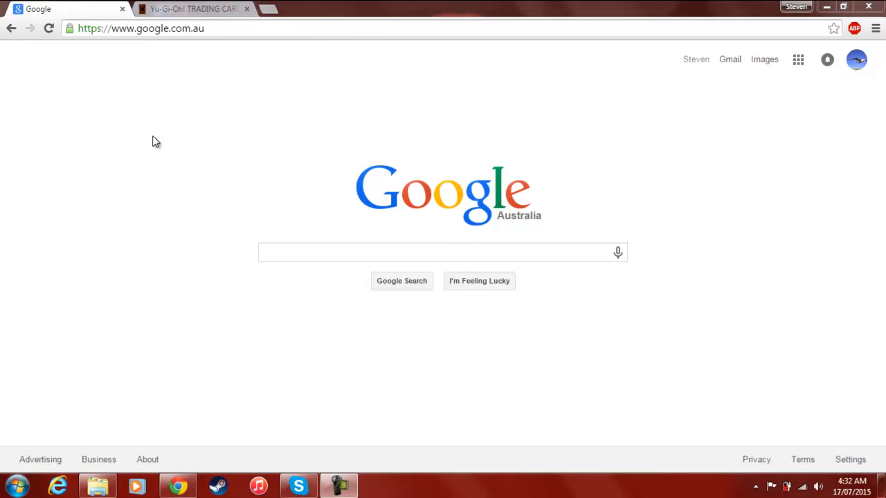
mouse_move(203, 86)
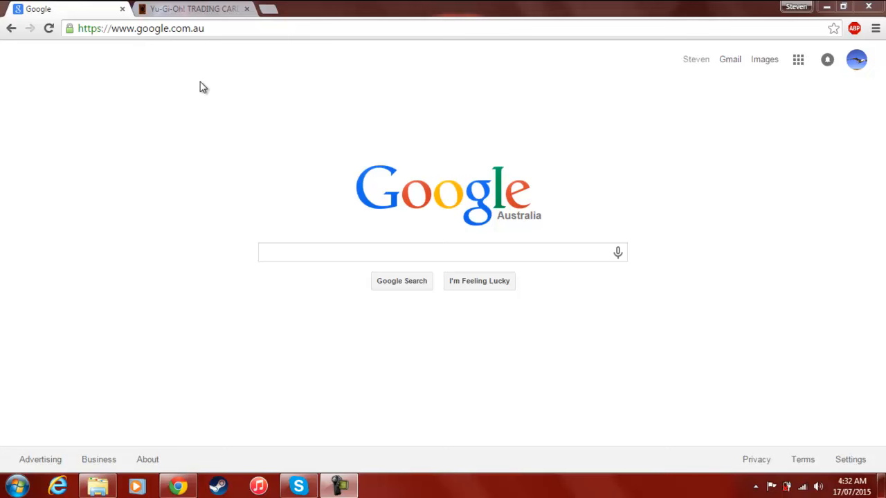
mouse_move(191, 66)
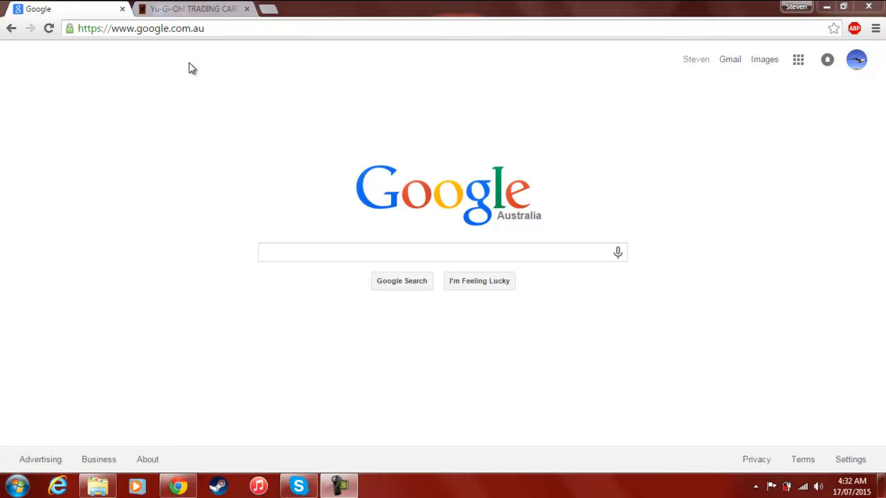
mouse_move(208, 11)
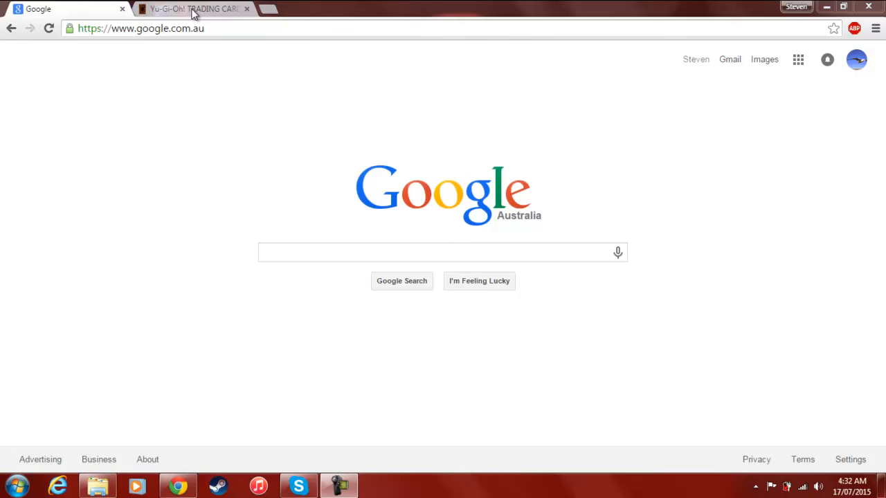
mouse_move(202, 5)
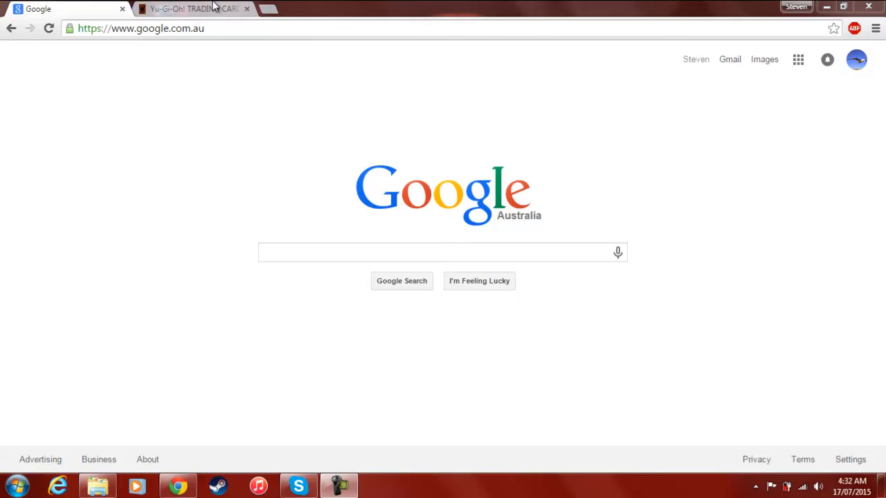
mouse_move(222, 8)
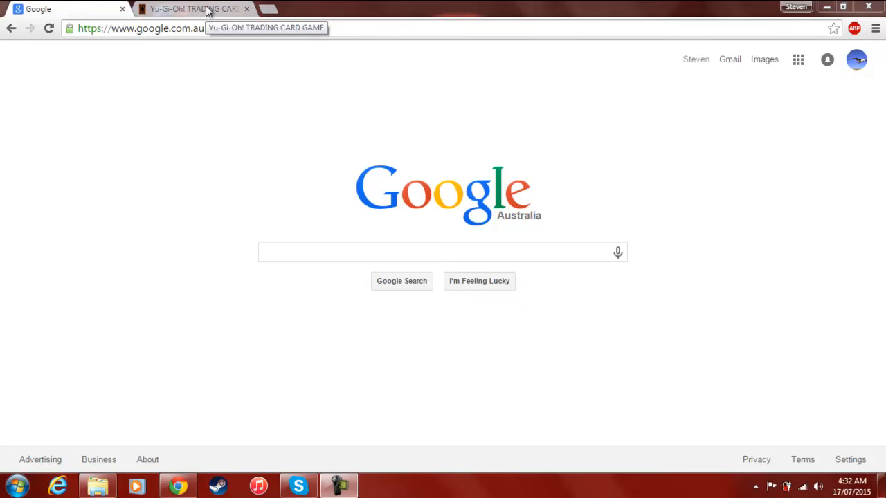
mouse_move(207, 9)
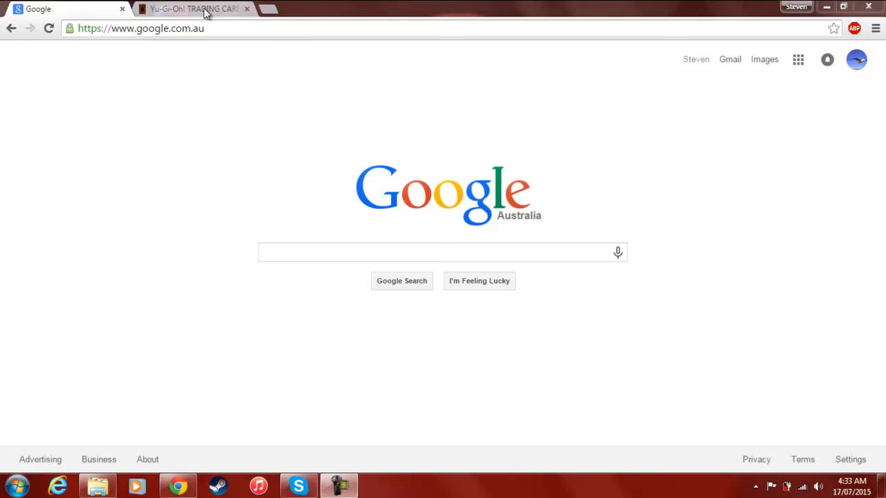
mouse_move(212, 25)
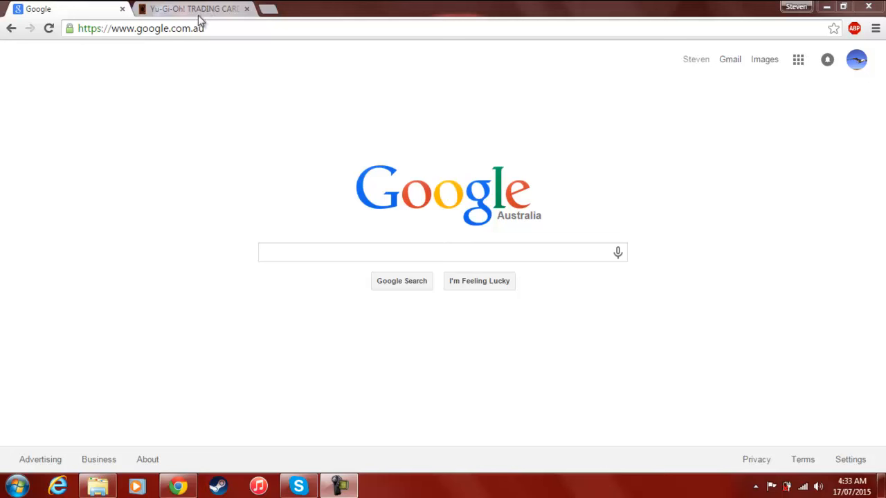
mouse_move(206, 11)
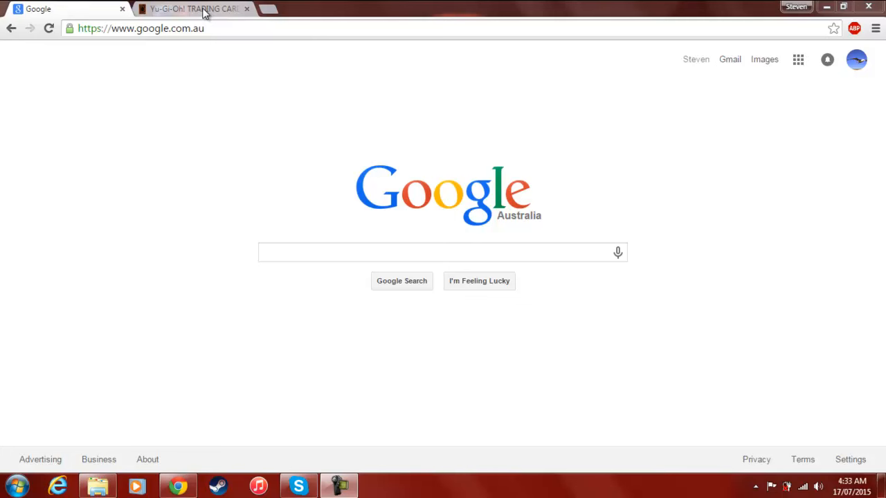
mouse_move(313, 232)
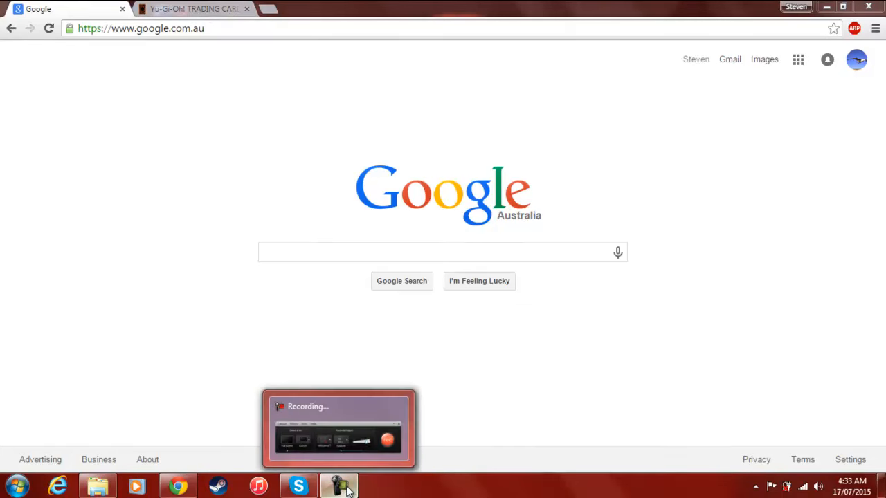
- Bring up the July 16, 2015 Forbidden & Limited list and highlight the newly forbidden Djinn Releaser of Rituals
left_click(337, 486)
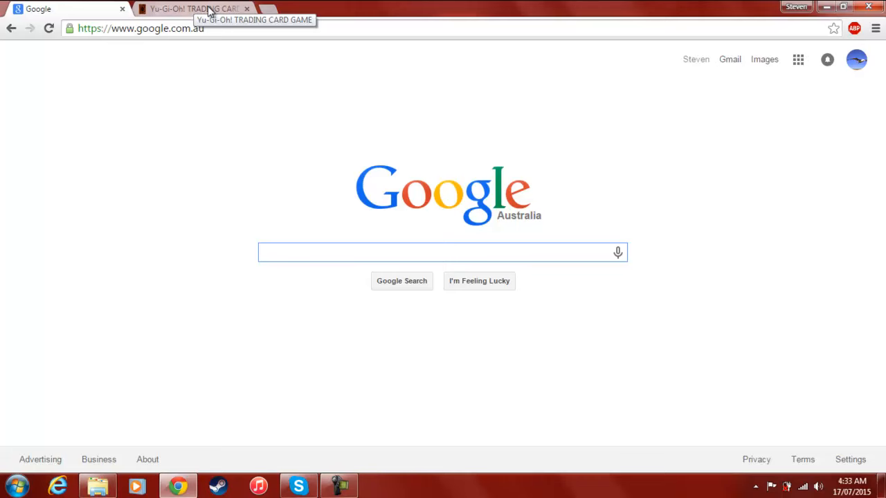
left_click(194, 8)
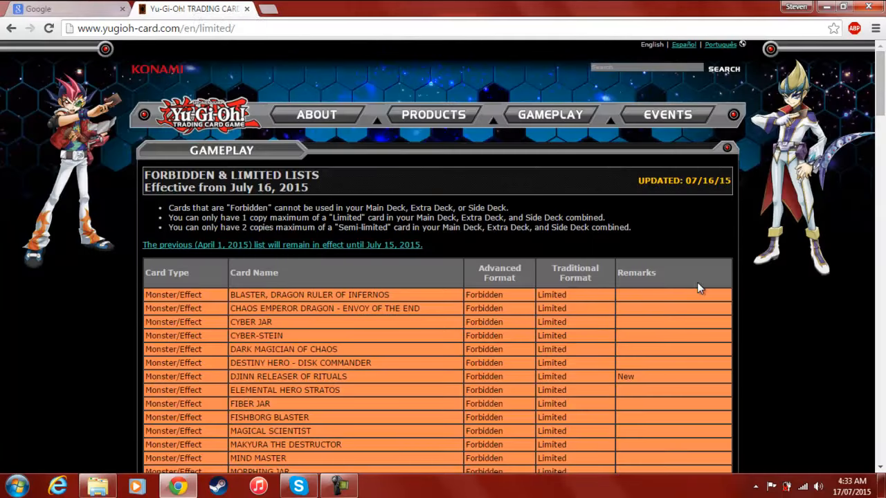
mouse_move(238, 376)
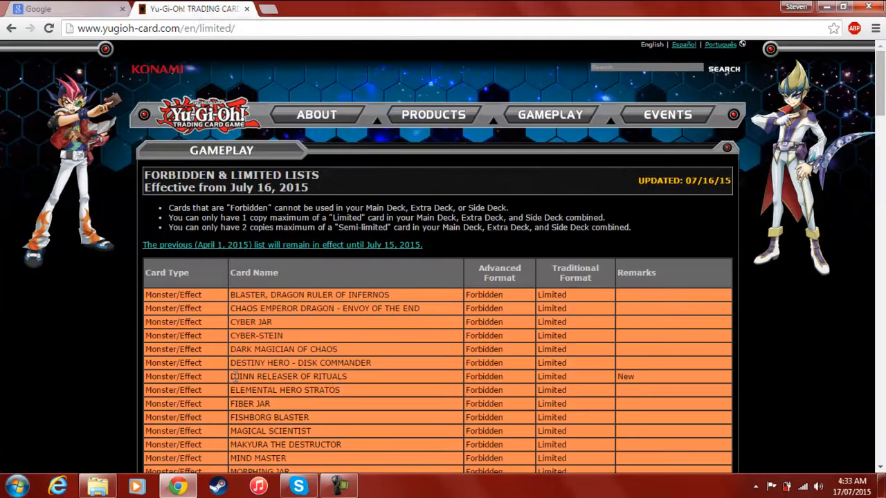
double_click(286, 376)
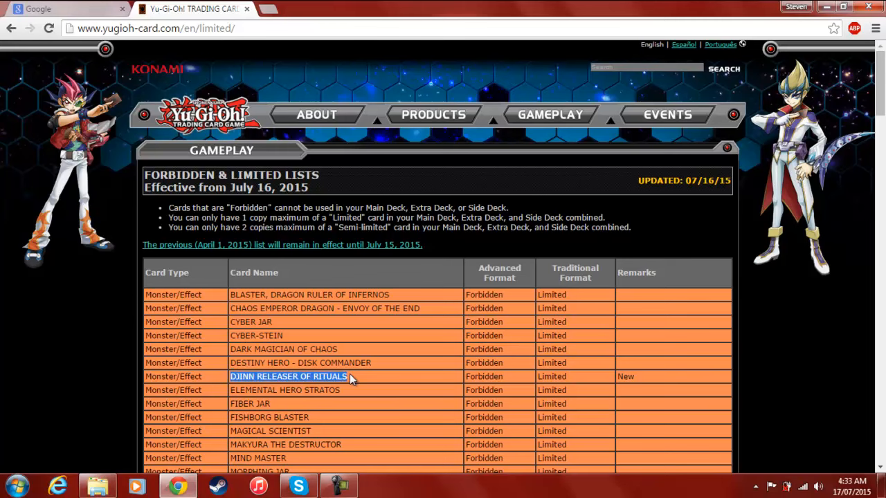
- Scroll down through the forbidden monsters and spells to the forbidden Trap rows
scroll("down", 3)
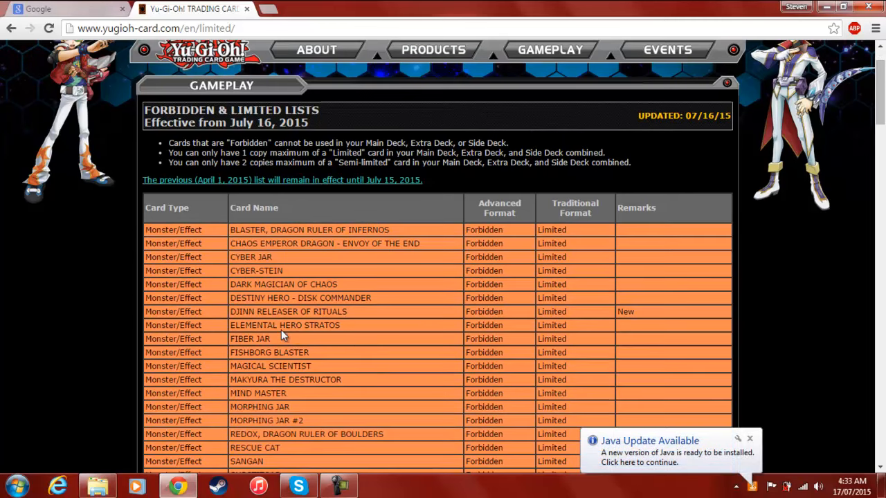
mouse_move(352, 329)
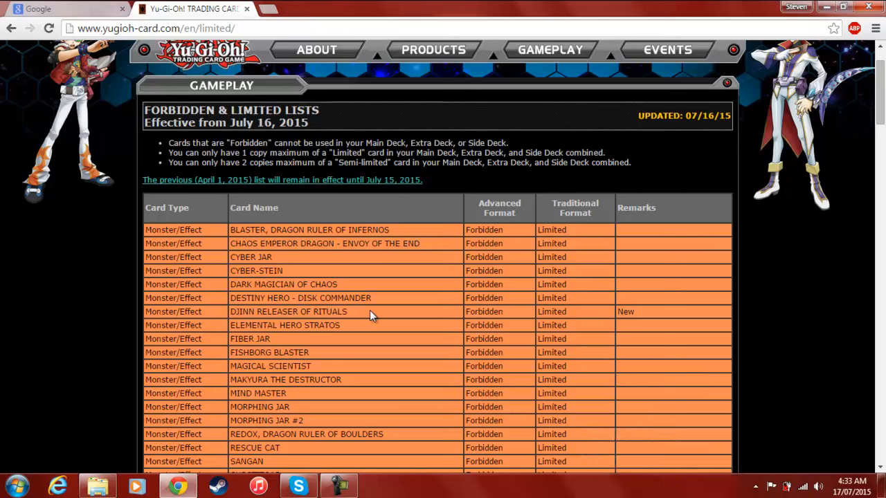
mouse_move(429, 331)
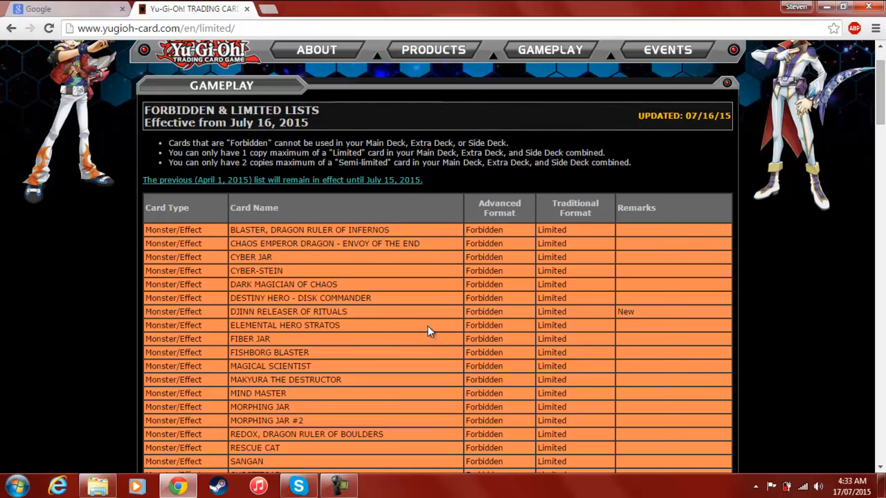
mouse_move(432, 305)
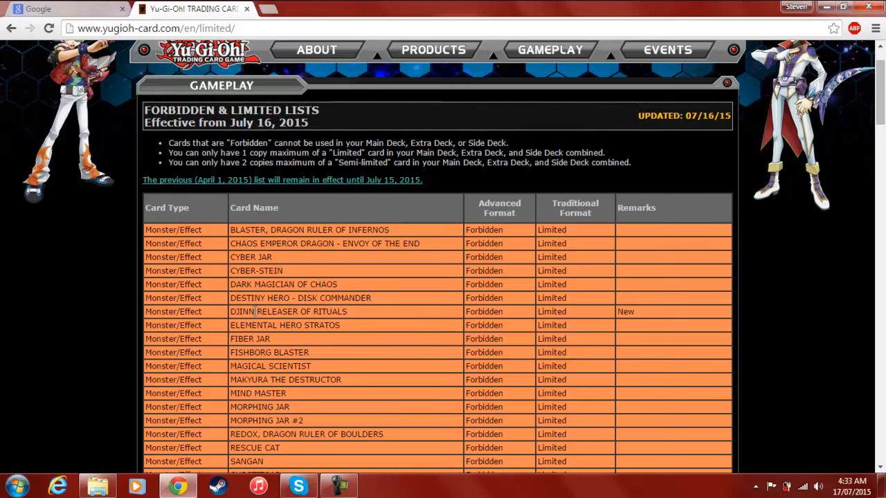
scroll("down", 3)
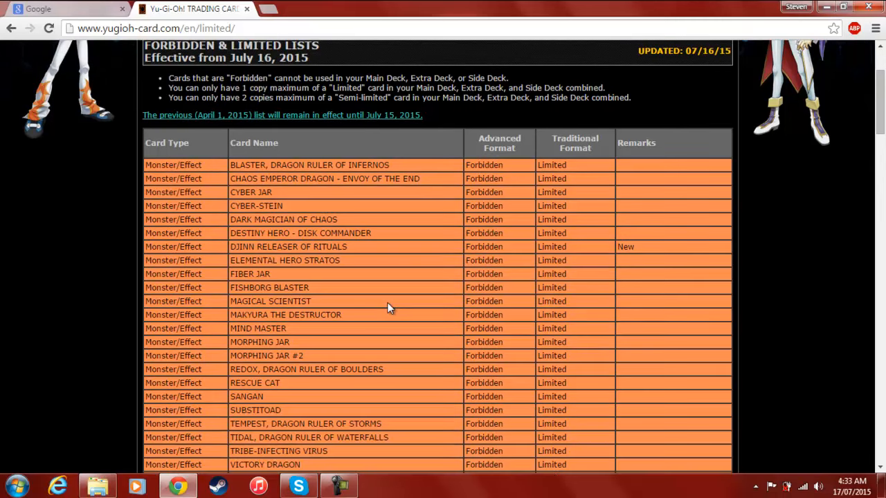
scroll("down", 3)
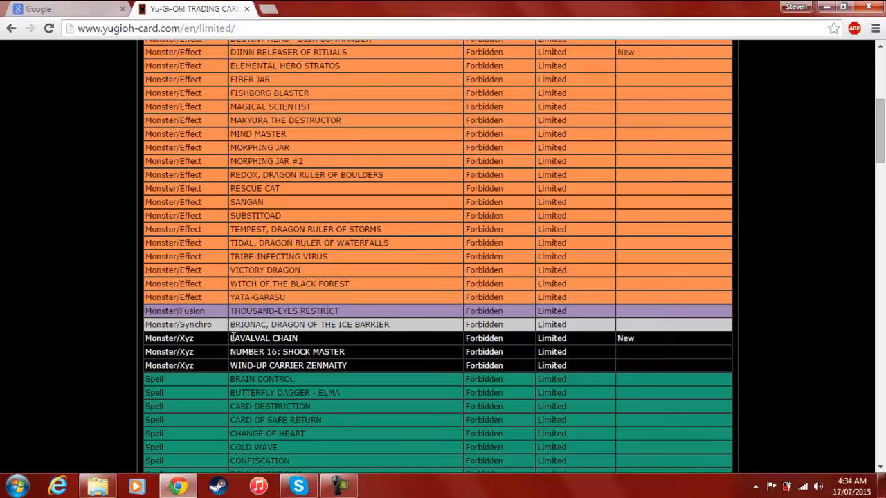
mouse_move(304, 341)
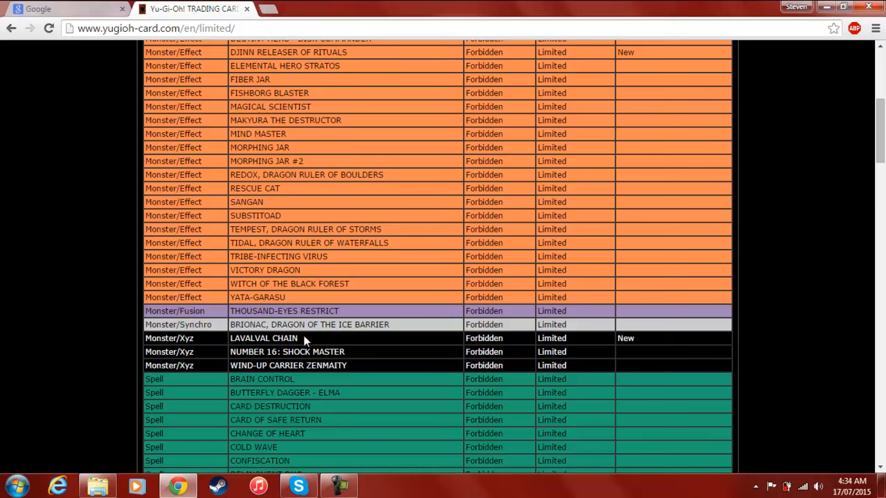
scroll("down", 3)
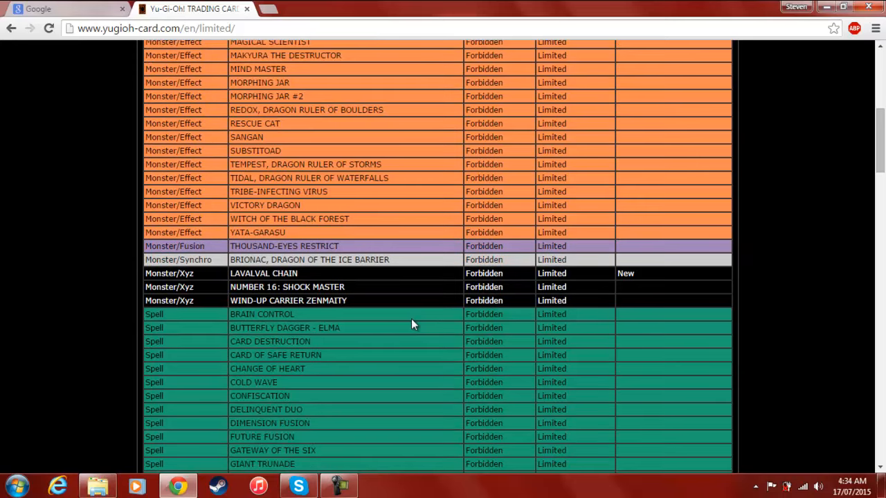
scroll("down", 3)
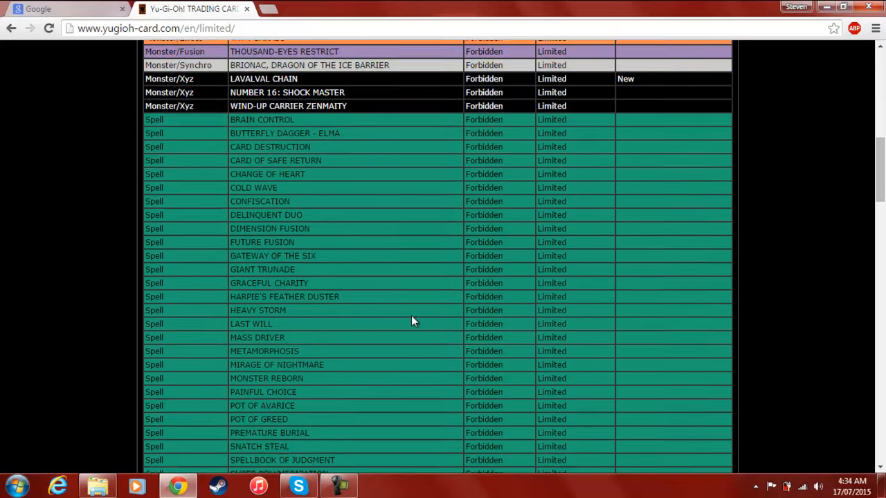
scroll("down", 3)
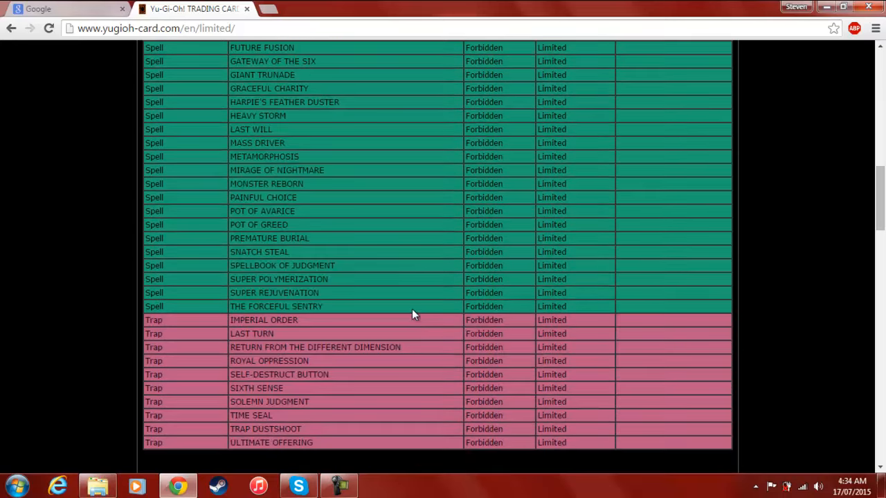
scroll("down", 3)
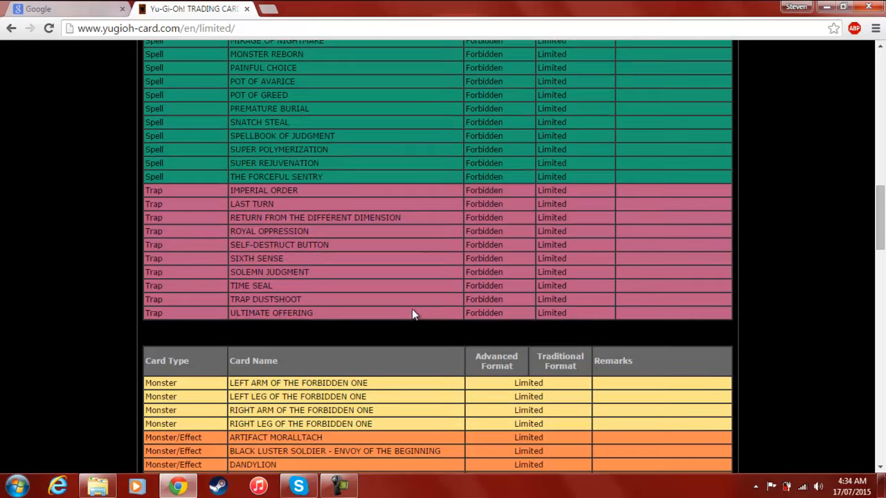
- Scroll through the Limited monsters, spells and traps down to the Semi-limited table header
scroll("down", 3)
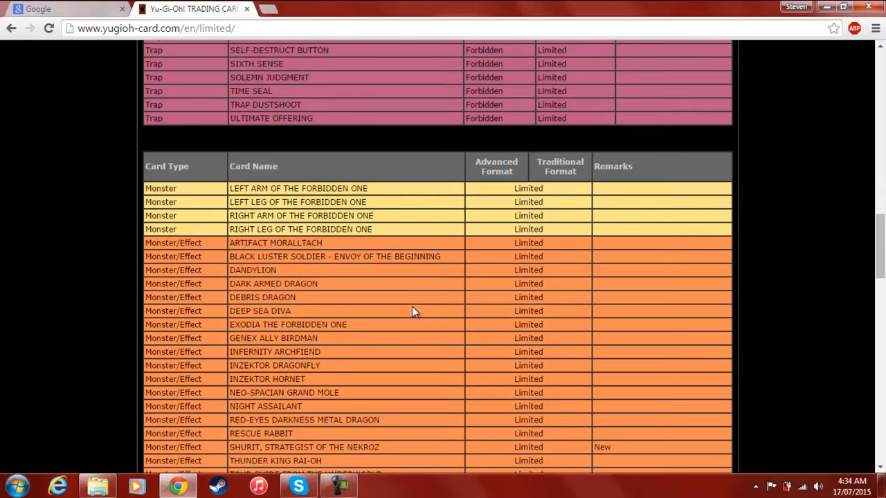
scroll("down", 3)
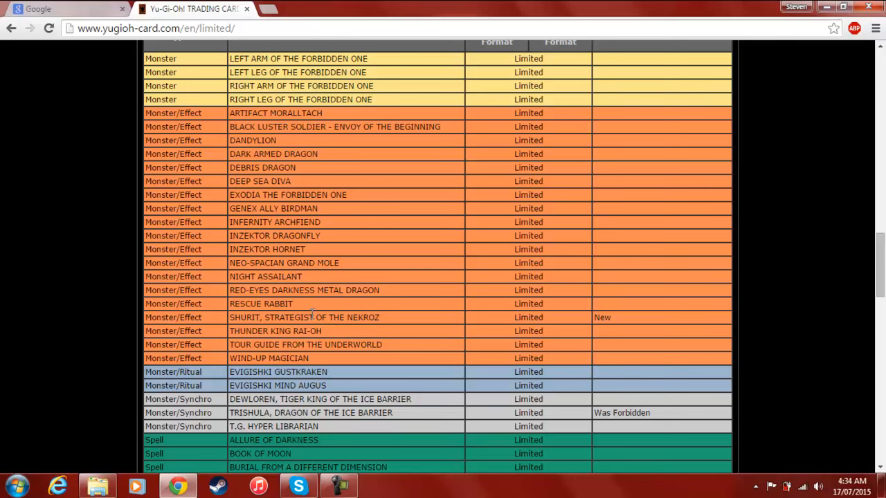
mouse_move(395, 415)
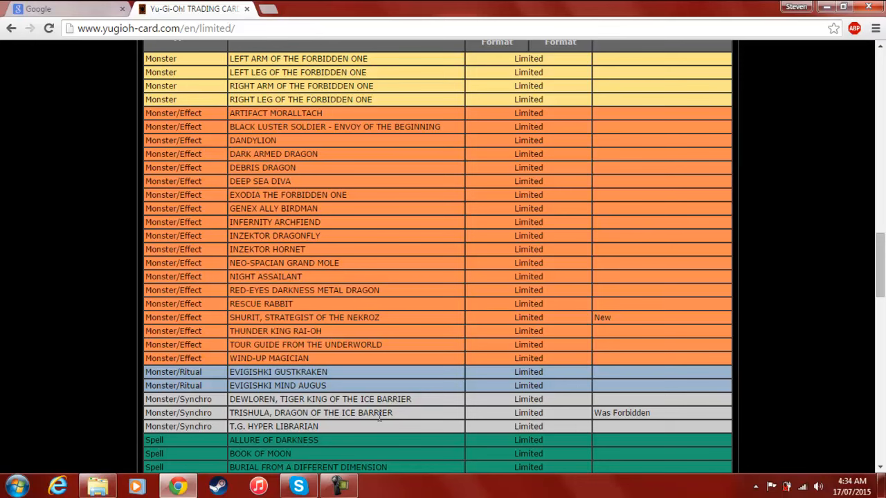
scroll("down", 3)
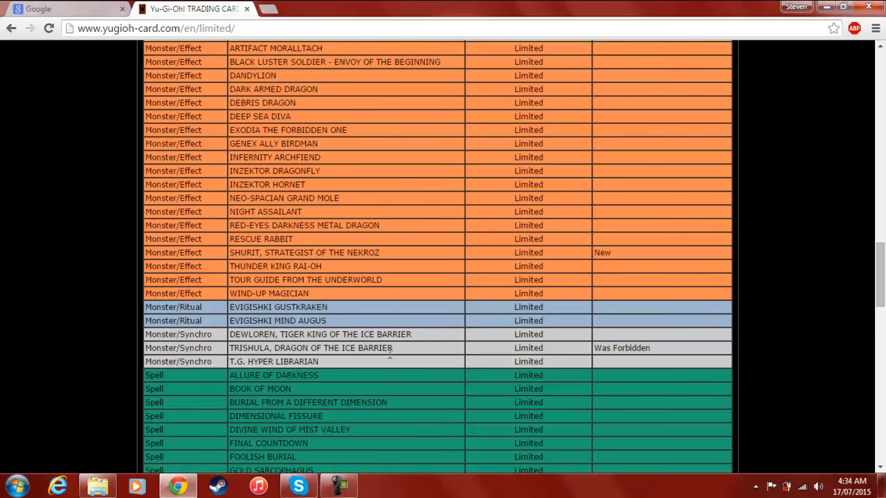
mouse_move(407, 243)
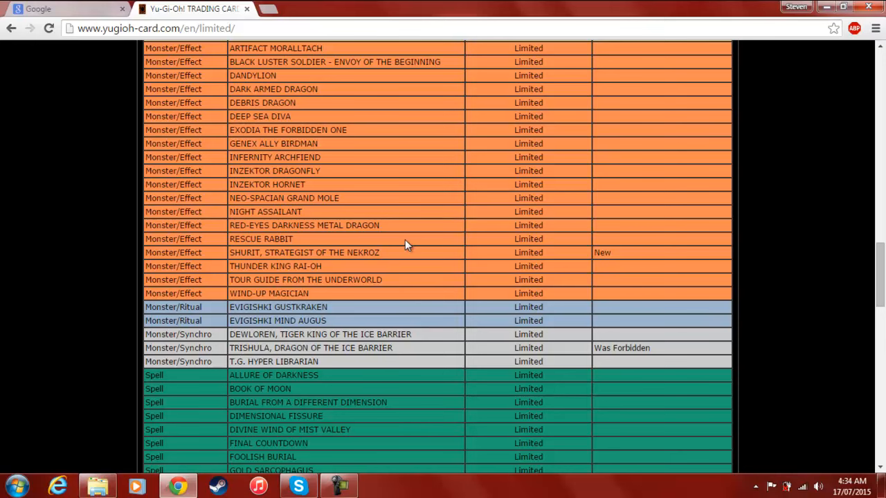
scroll("down", 3)
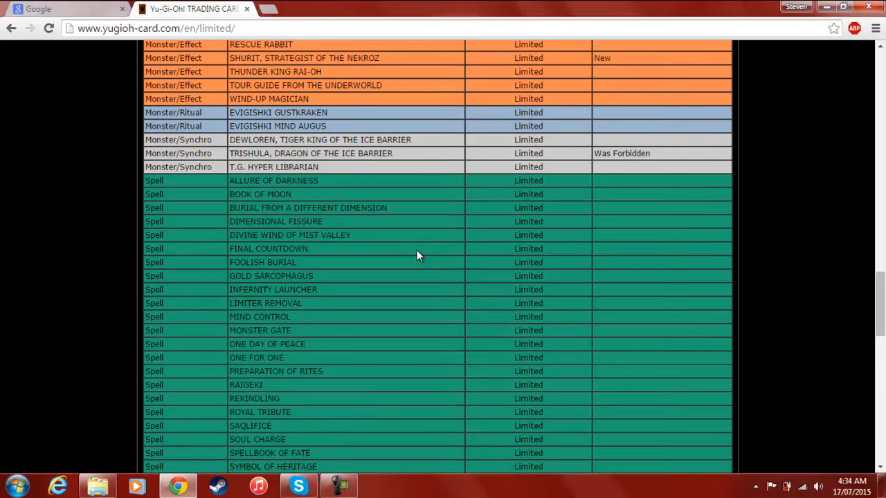
scroll("down", 3)
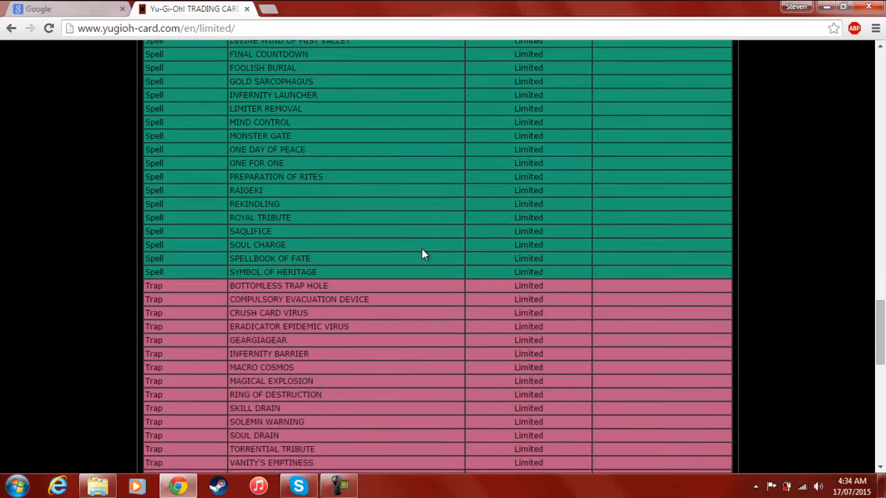
scroll("down", 3)
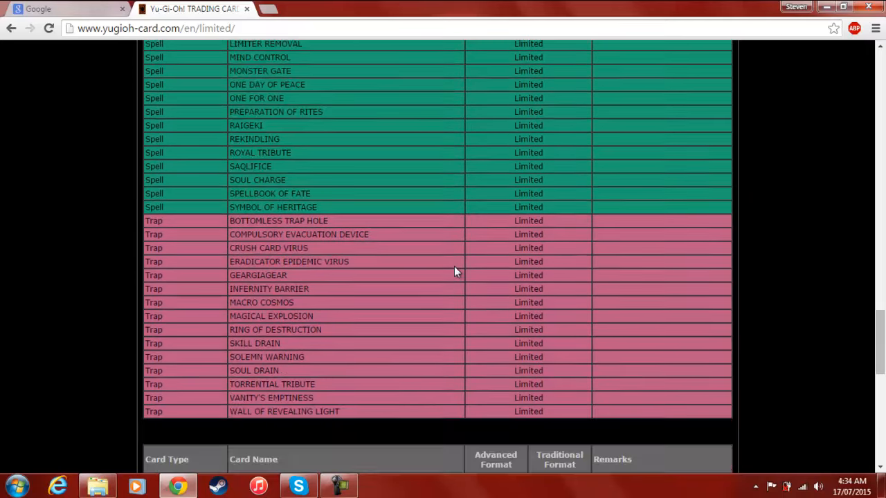
scroll("down", 3)
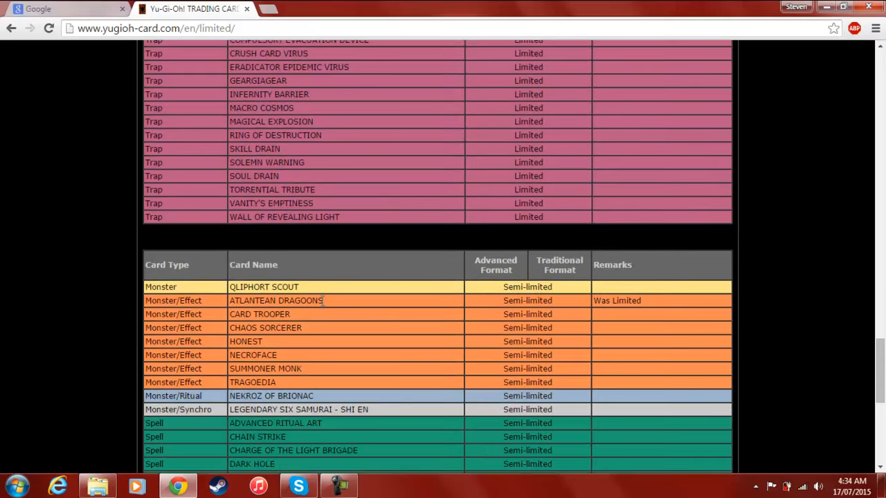
mouse_move(339, 302)
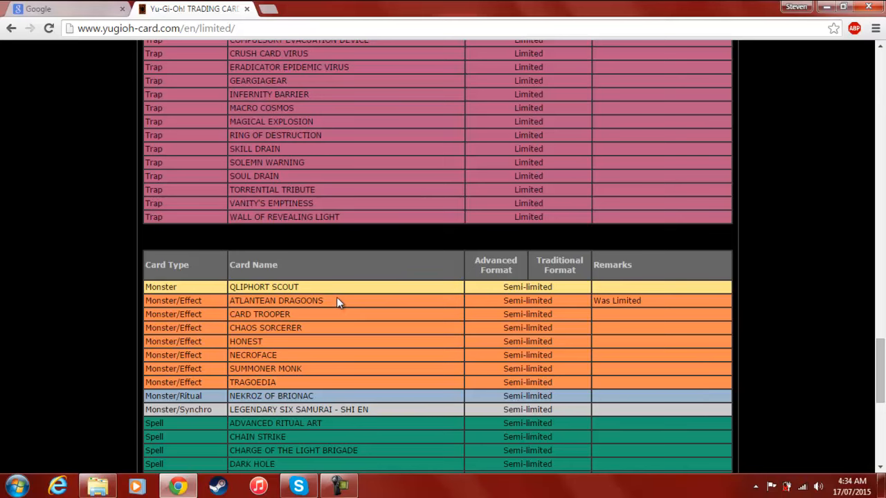
- Scroll down over the Semi-limited table, with Qliphort Scout and Ojama Trio, to the 'No longer on list' header
scroll("down", 3)
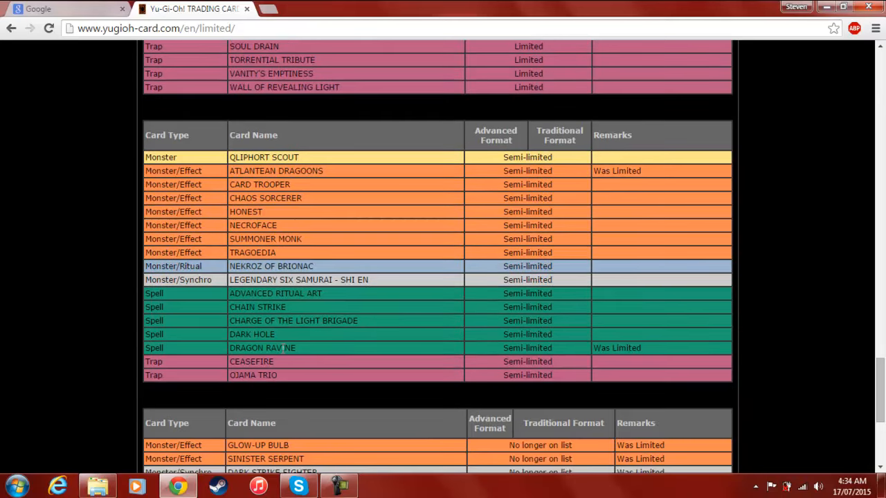
mouse_move(305, 337)
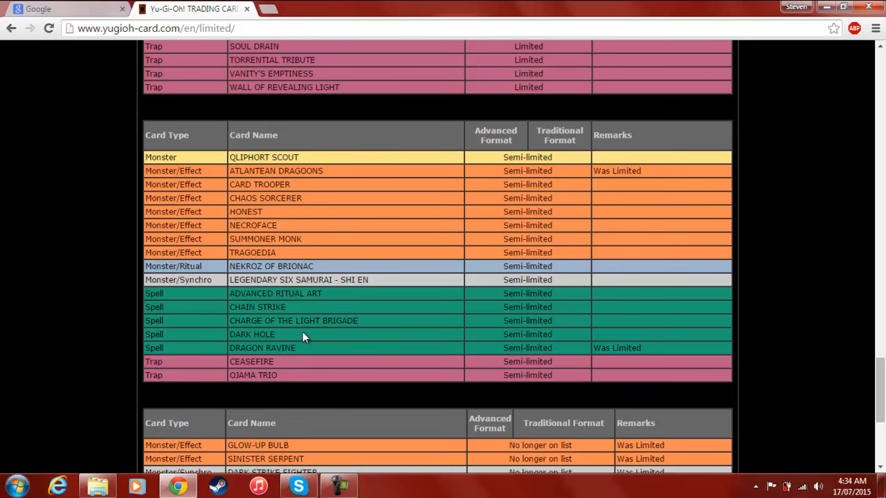
- Scroll to the page bottom to read the 'No longer on list' table and PDF link, then back up
scroll("down", 3)
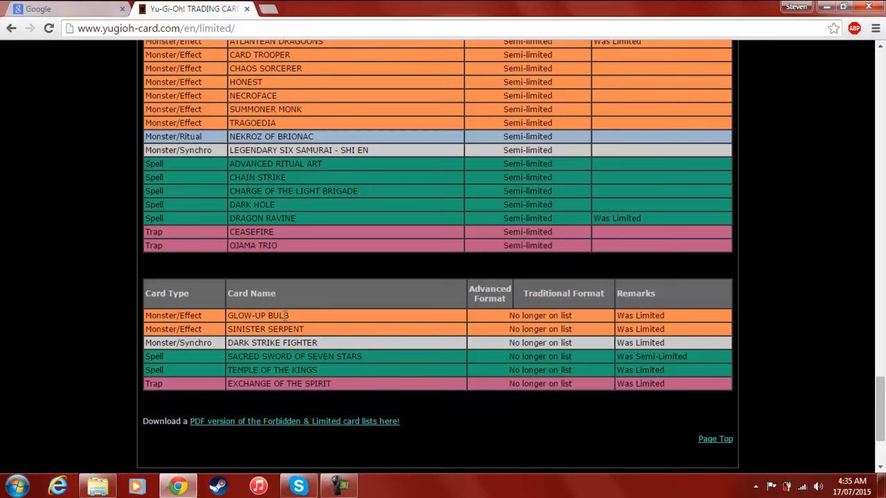
mouse_move(302, 371)
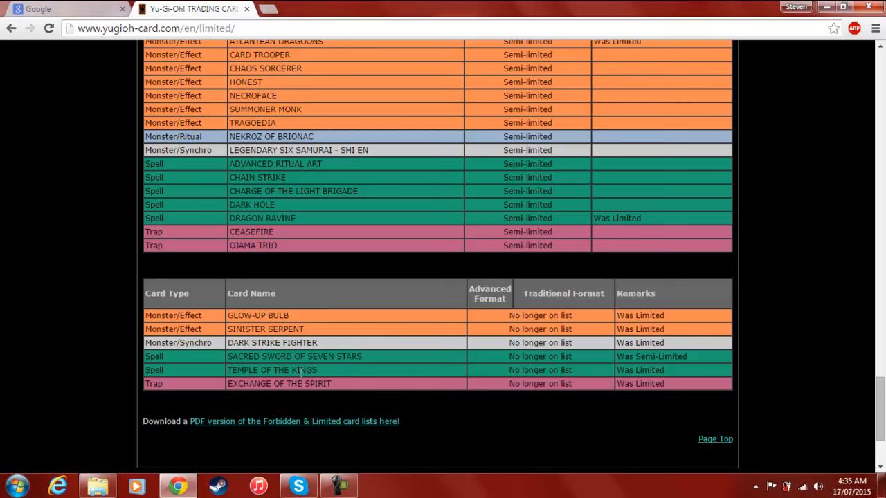
mouse_move(270, 329)
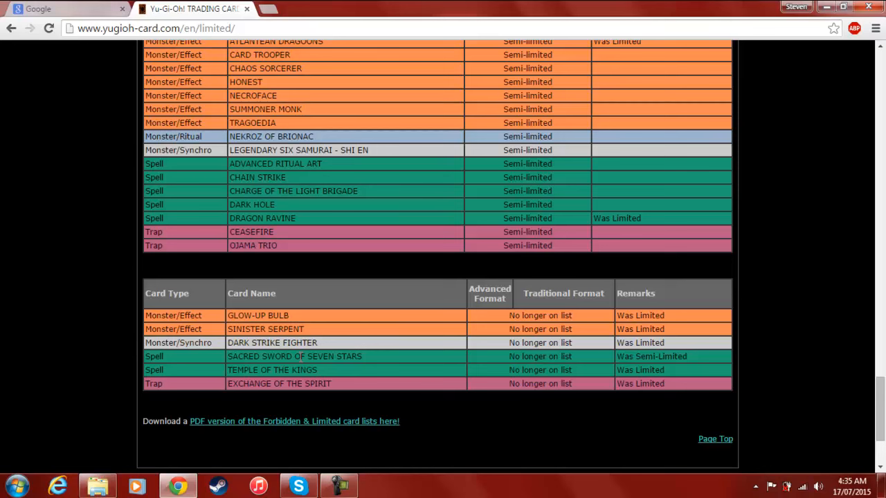
mouse_move(366, 382)
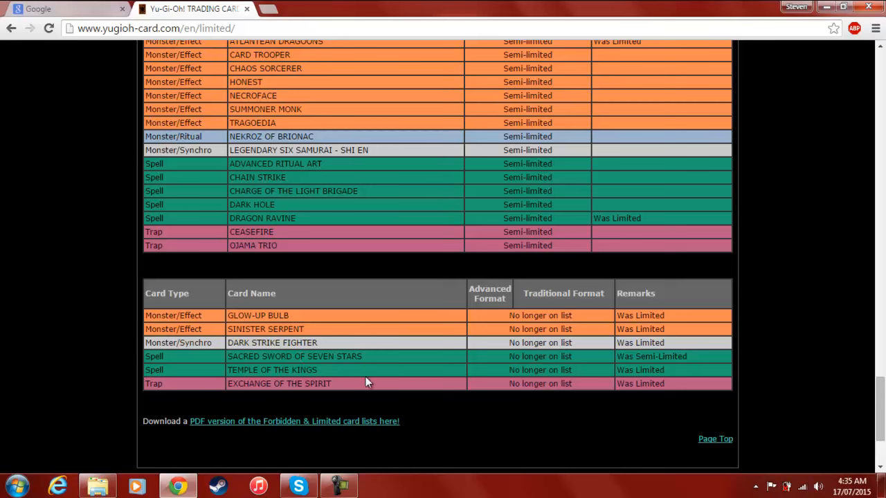
scroll("up", 3)
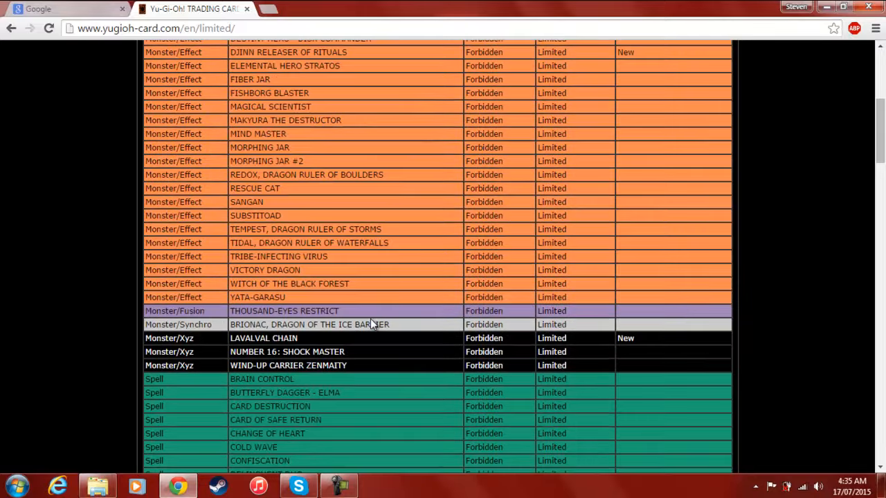
- Scroll back up past the Semi-limited table to the Limited monsters from Artifact Moralltach to T.G. Hyper Librarian
scroll("down", 3)
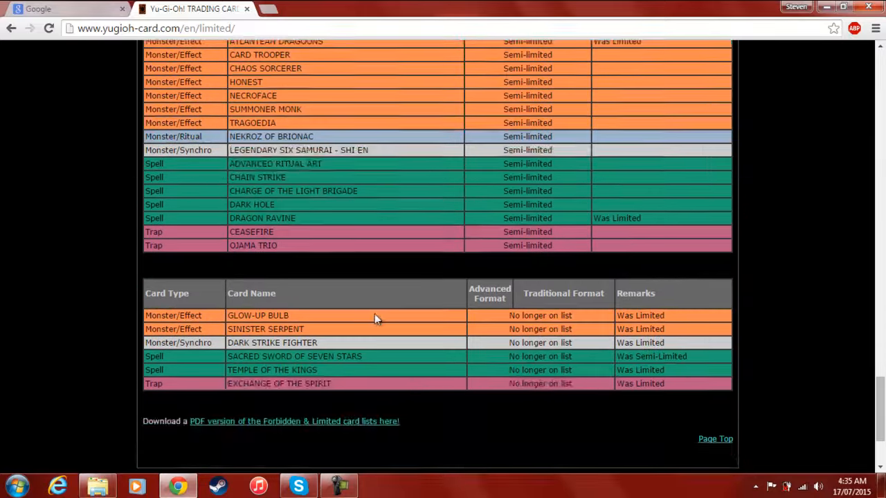
scroll("up", 3)
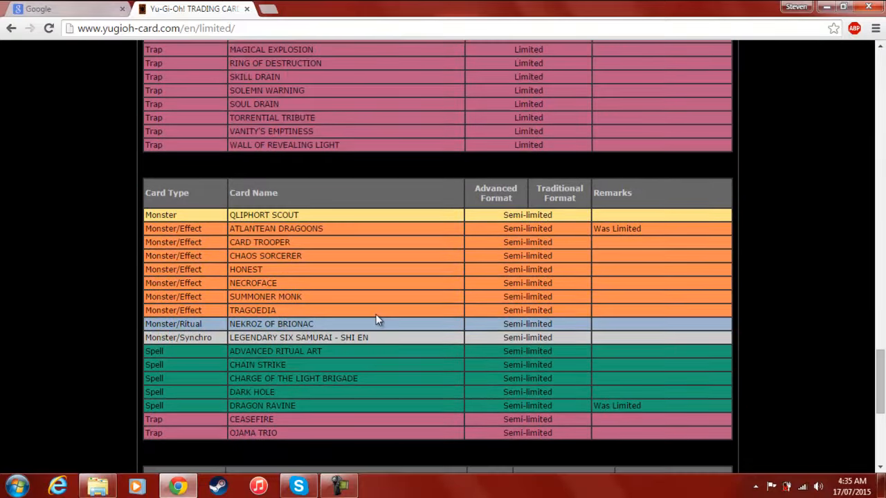
mouse_move(379, 304)
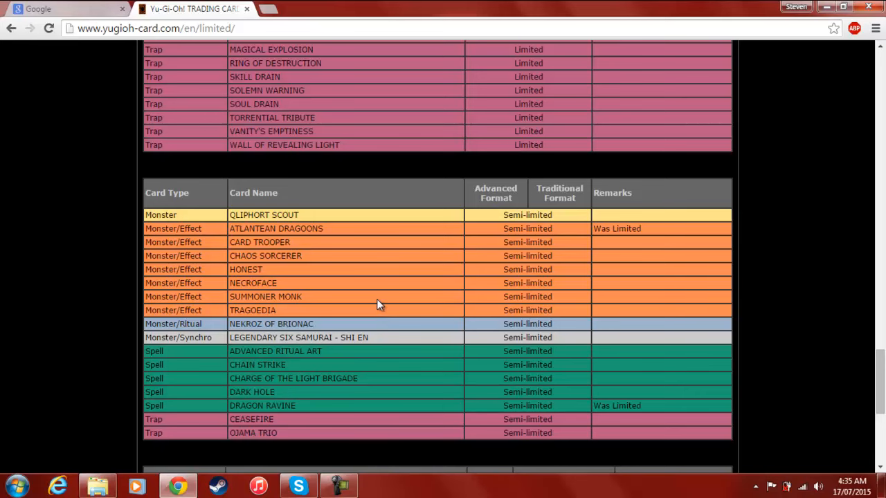
scroll("up", 3)
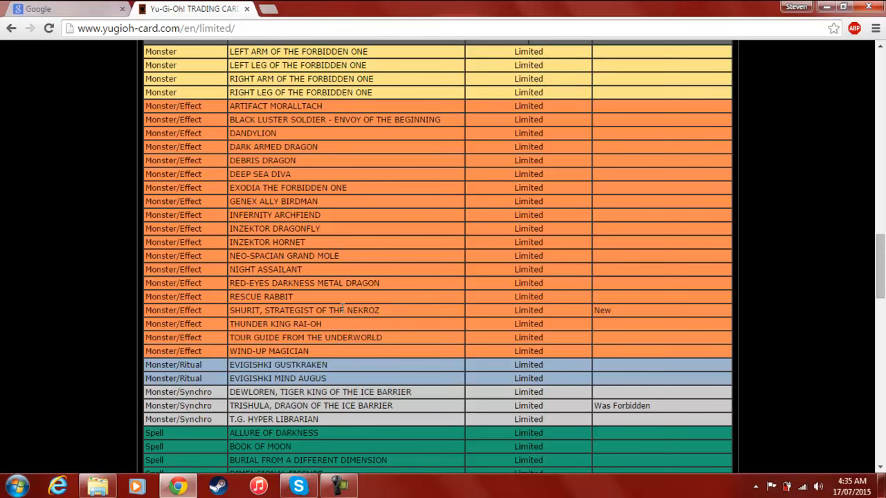
mouse_move(398, 310)
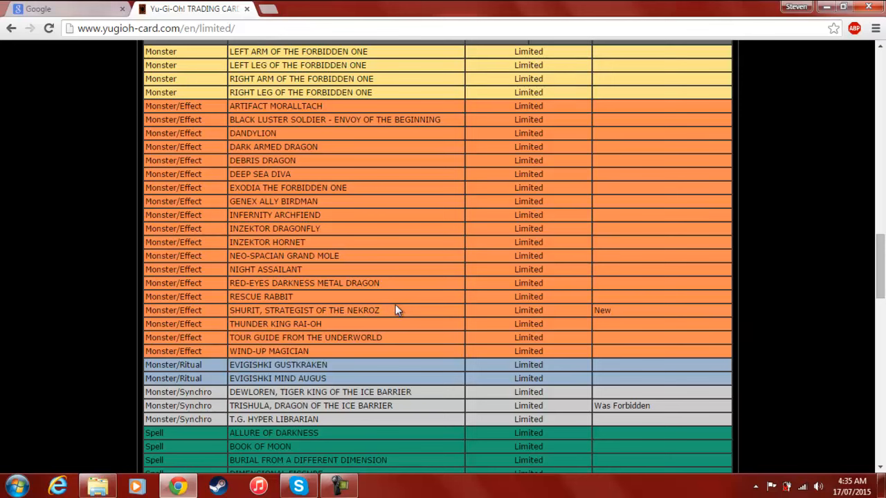
scroll("down", 3)
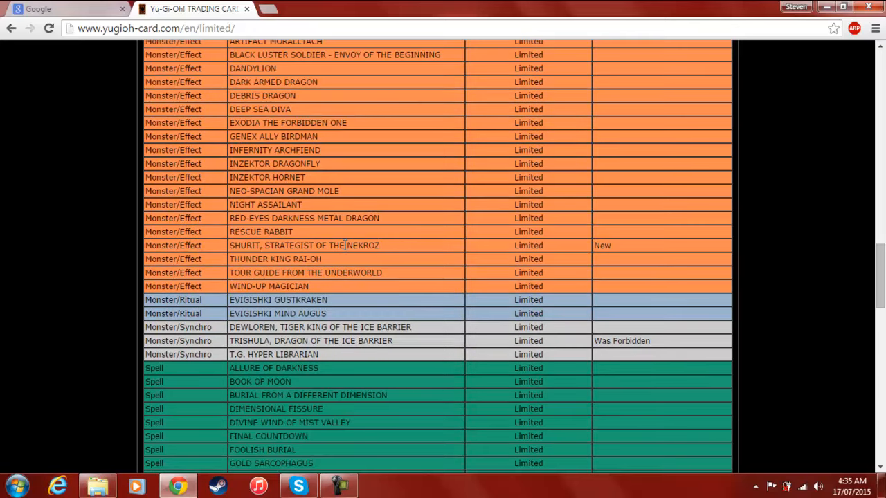
mouse_move(422, 233)
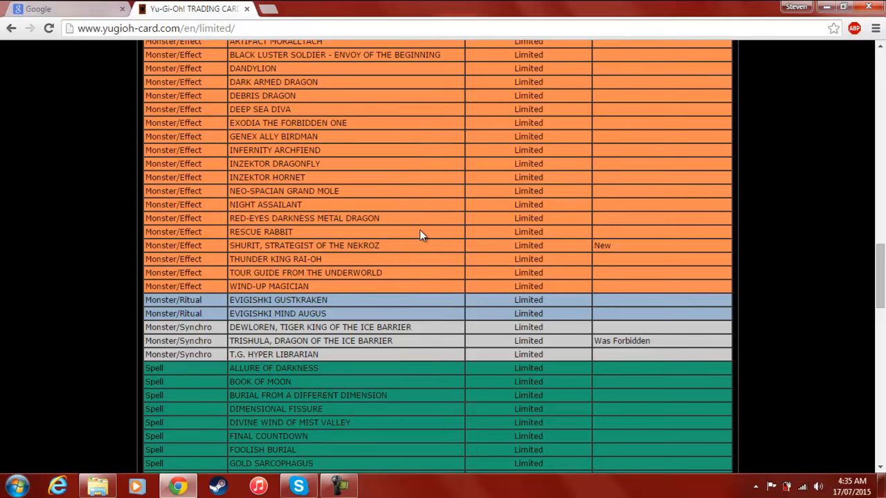
- Scroll past the forbidden Xyz monsters down to the Spell cards from Brain Control to Super Rejuvenation
scroll("down", 3)
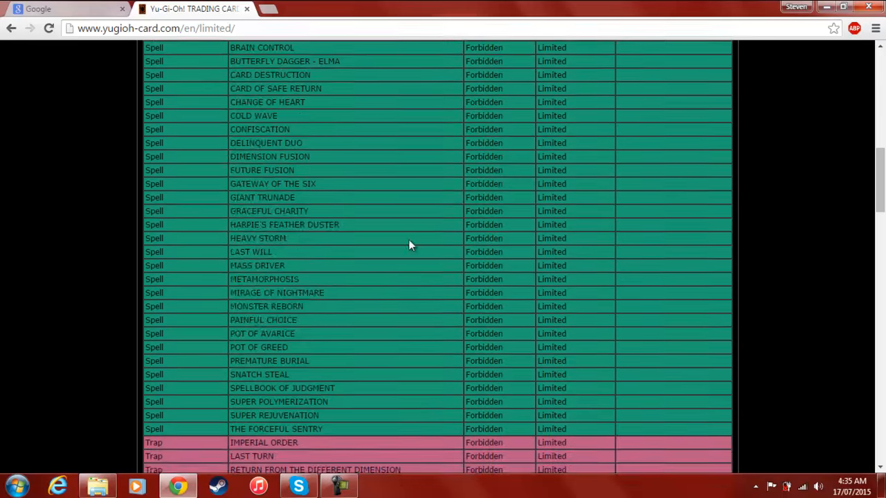
scroll("up", 3)
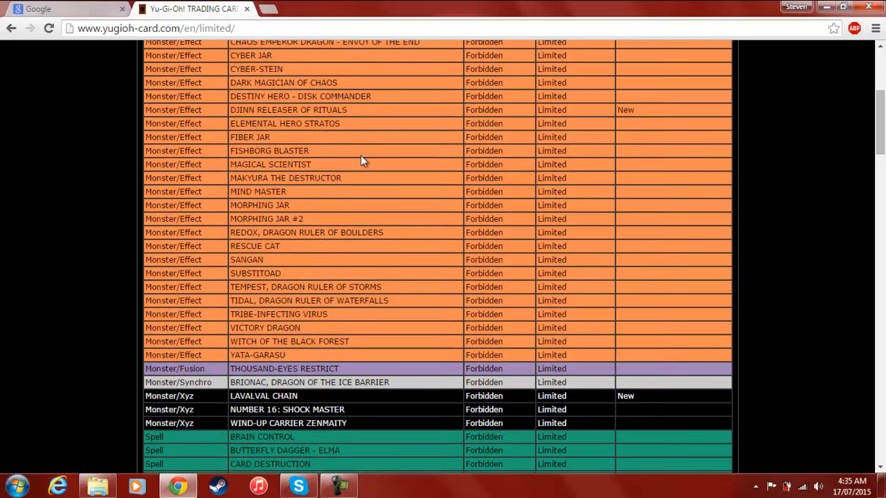
mouse_move(354, 114)
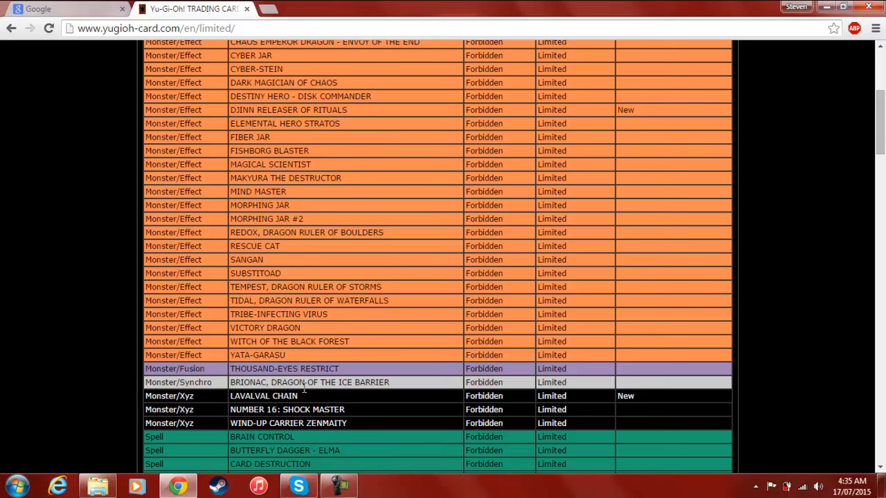
mouse_move(361, 133)
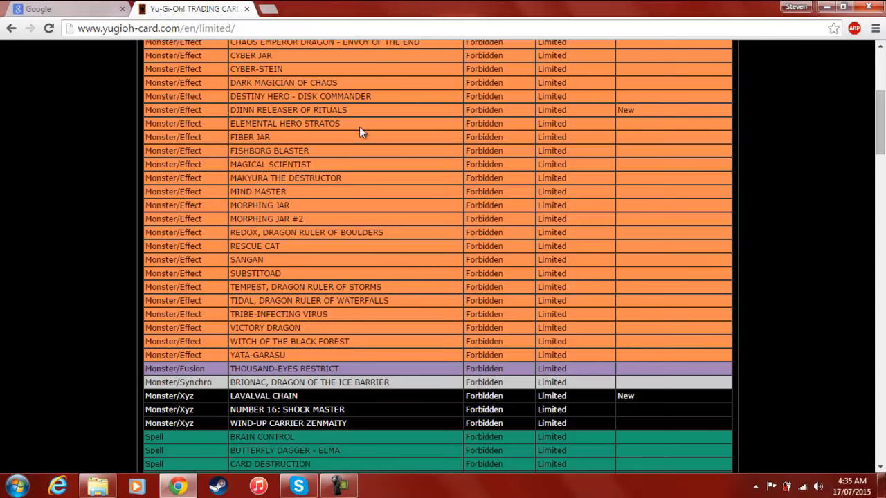
mouse_move(315, 124)
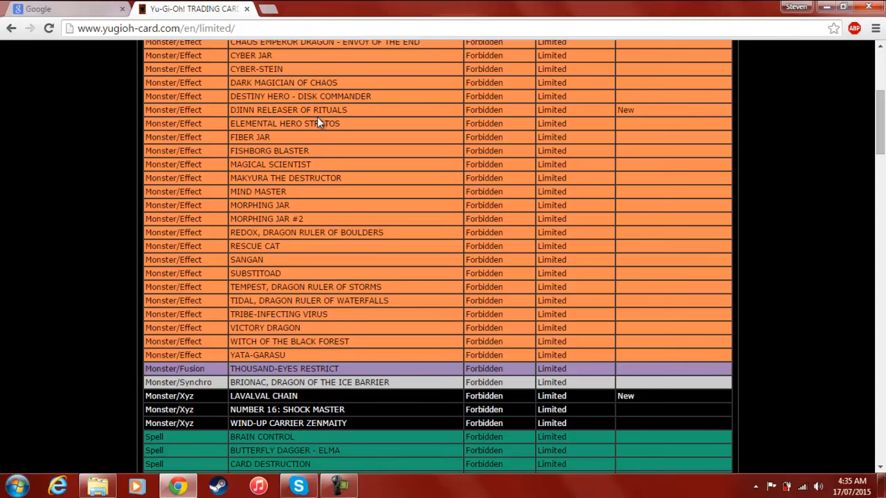
scroll("down", 3)
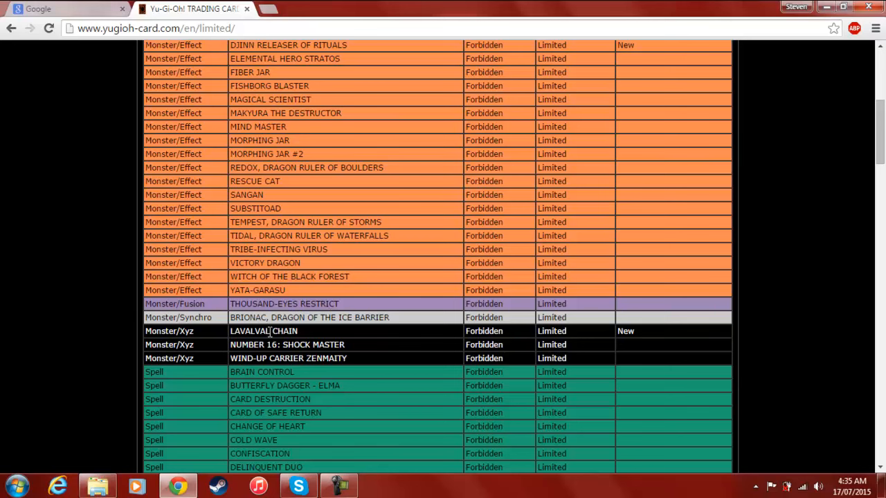
mouse_move(438, 321)
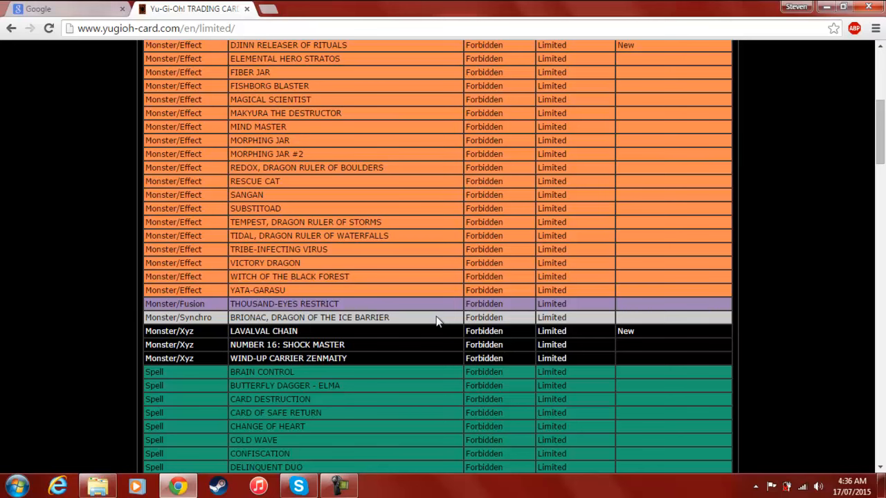
mouse_move(443, 307)
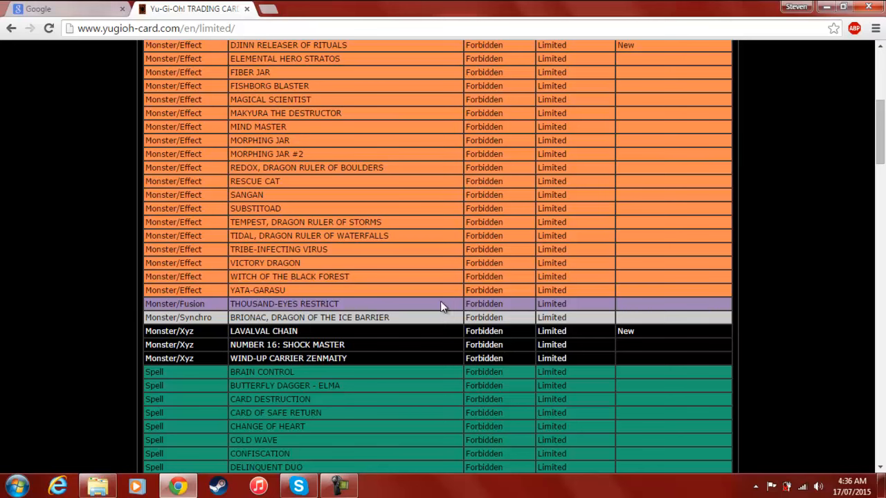
mouse_move(375, 333)
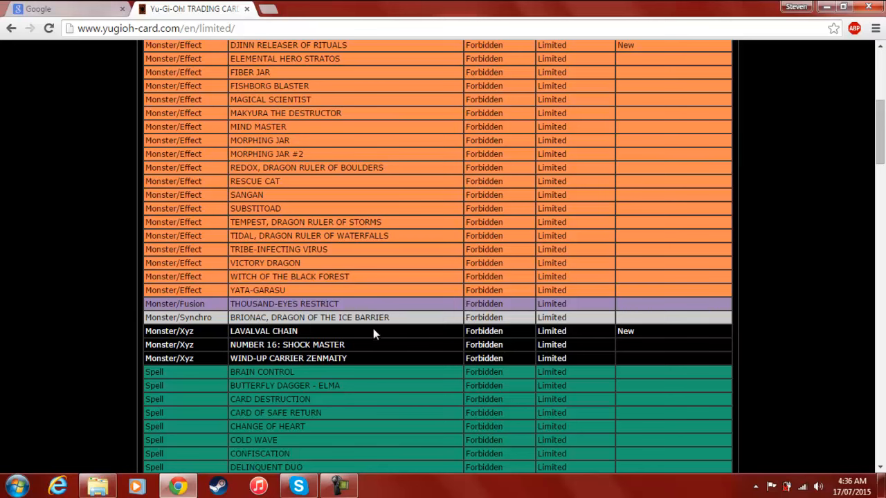
mouse_move(277, 331)
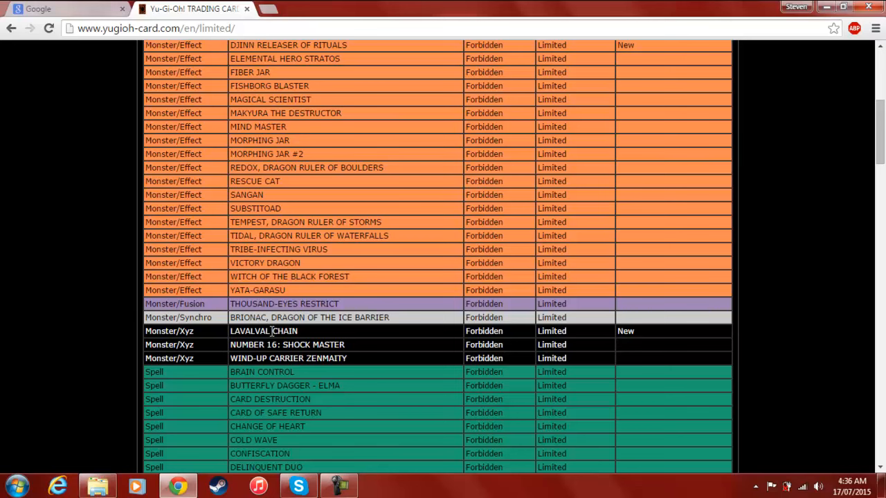
mouse_move(412, 334)
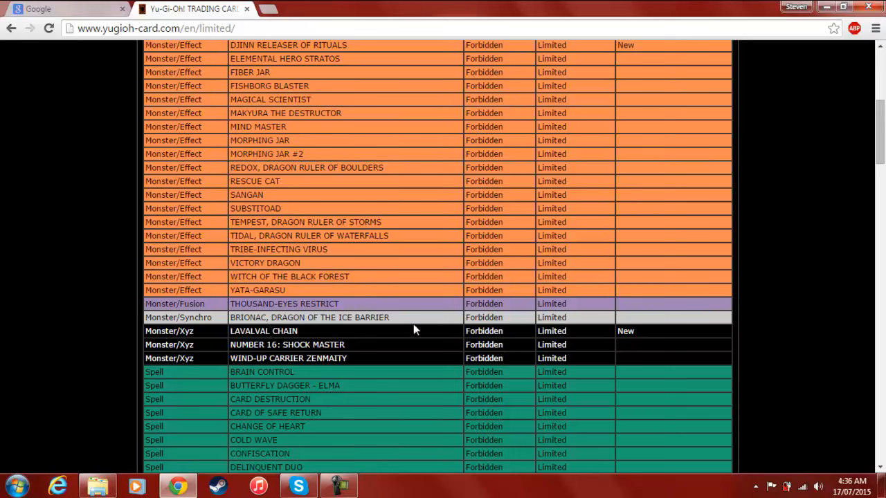
scroll("down", 3)
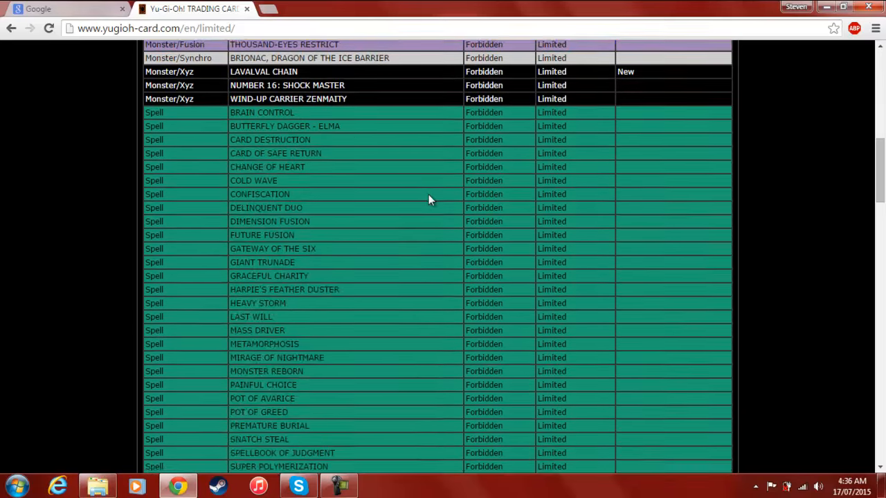
- Scroll back to the top of the Limited table where the Forbidden One arms and legs are listed
scroll("down", 3)
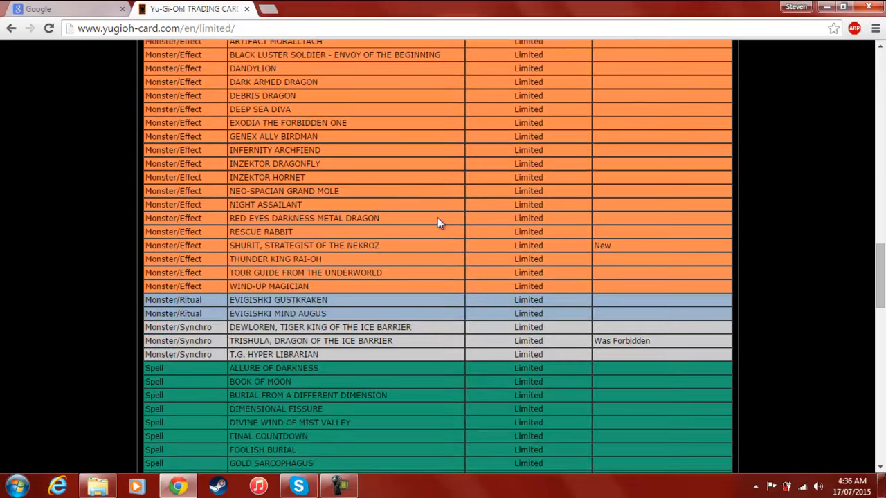
scroll("down", 3)
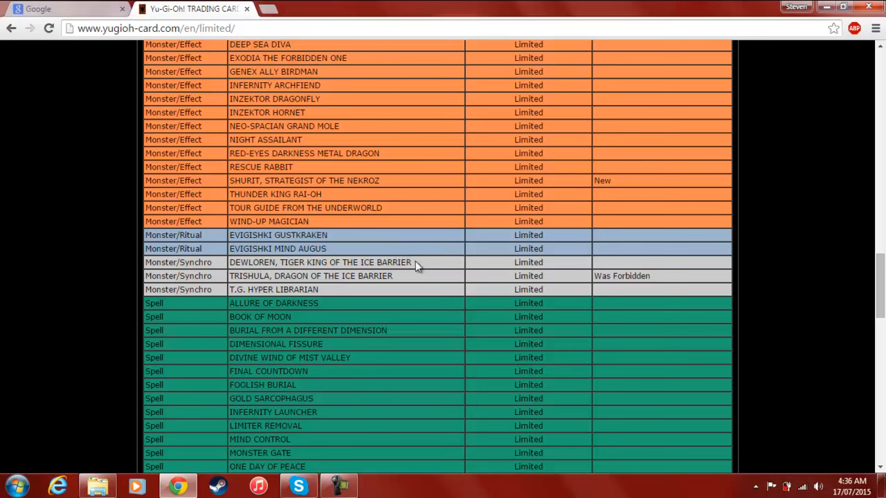
mouse_move(271, 289)
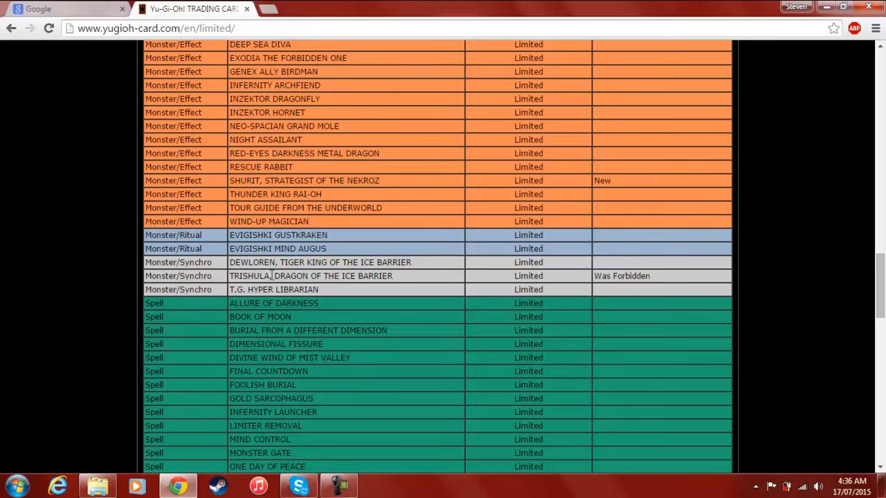
mouse_move(407, 282)
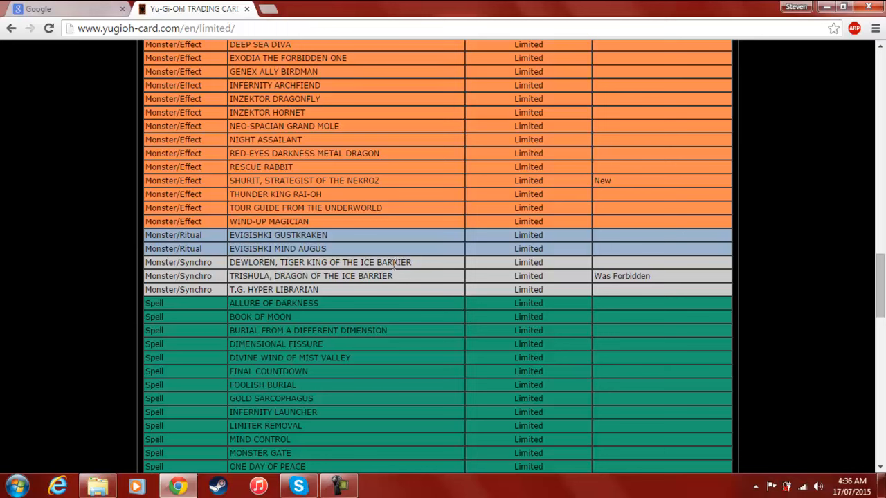
mouse_move(385, 263)
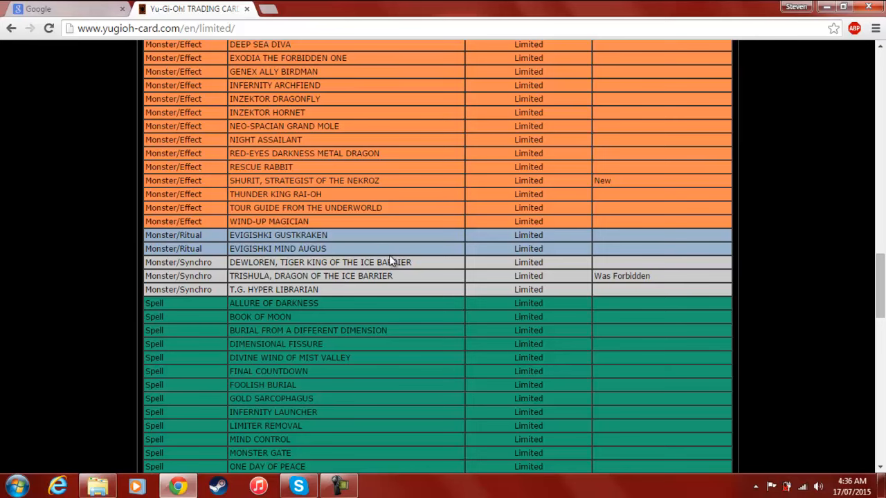
mouse_move(398, 211)
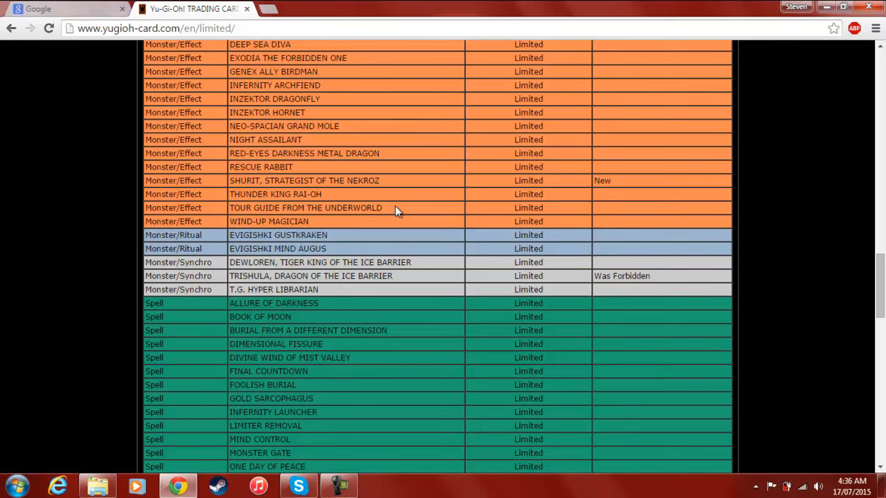
scroll("up", 3)
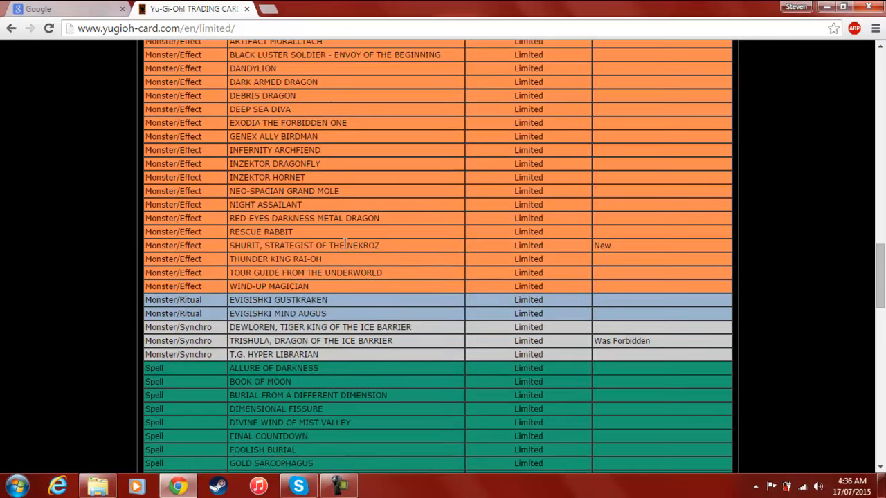
scroll("up", 3)
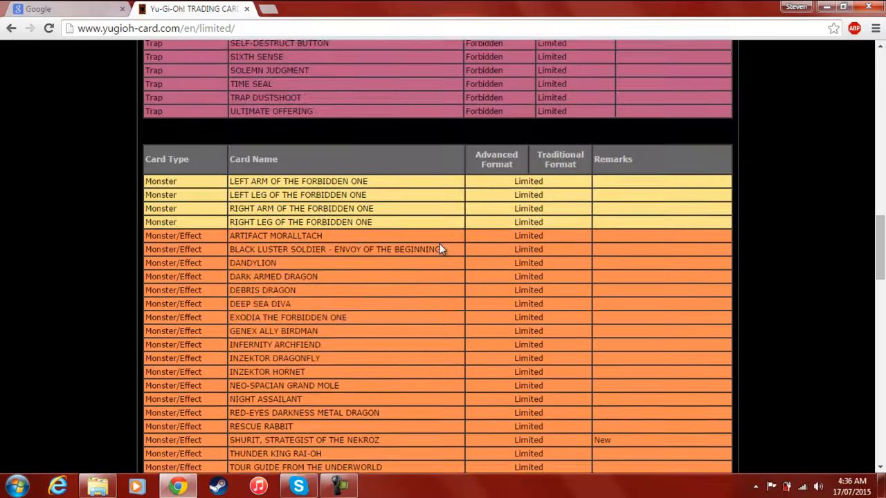
- Scroll from the forbidden Xyz monsters through the forbidden Traps to the start of the Limited table
scroll("down", 3)
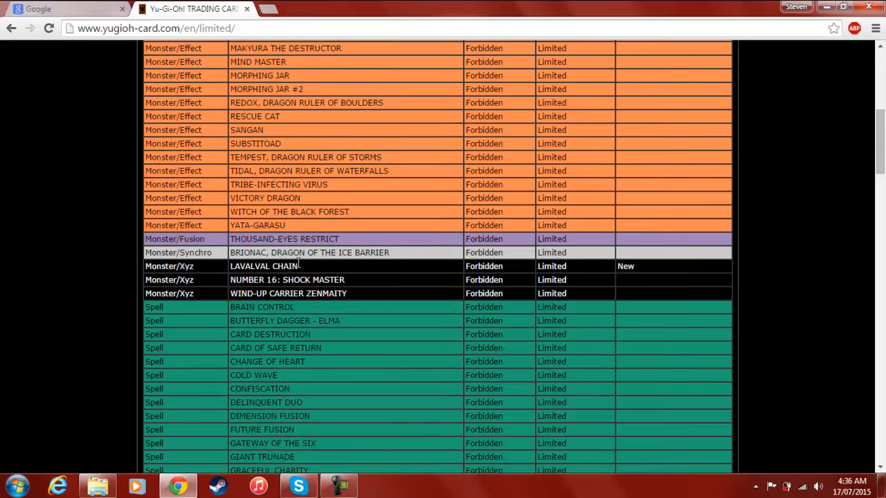
mouse_move(274, 266)
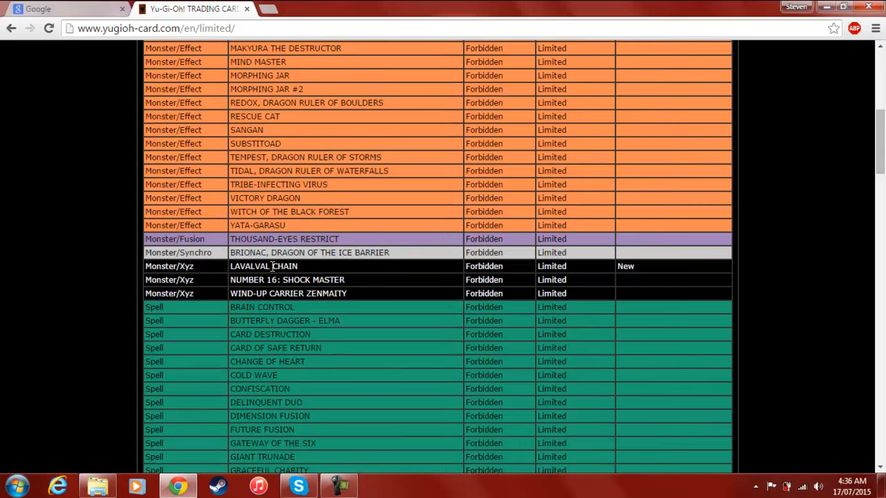
mouse_move(366, 272)
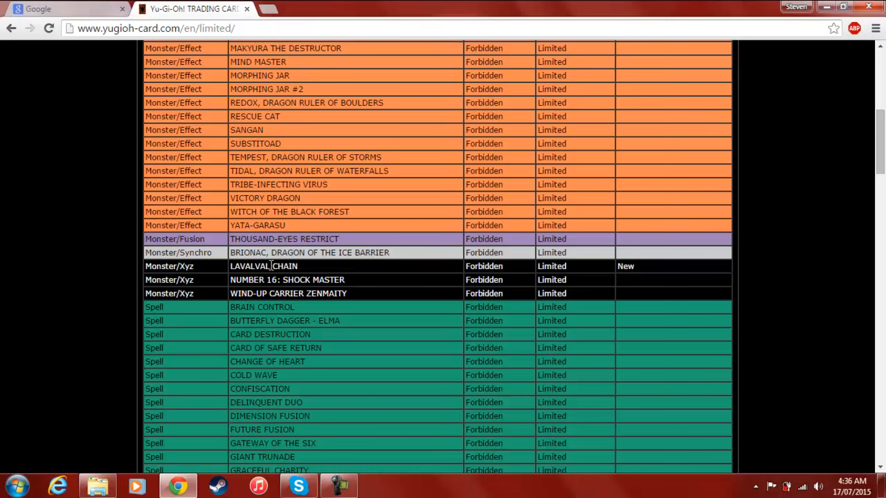
mouse_move(338, 274)
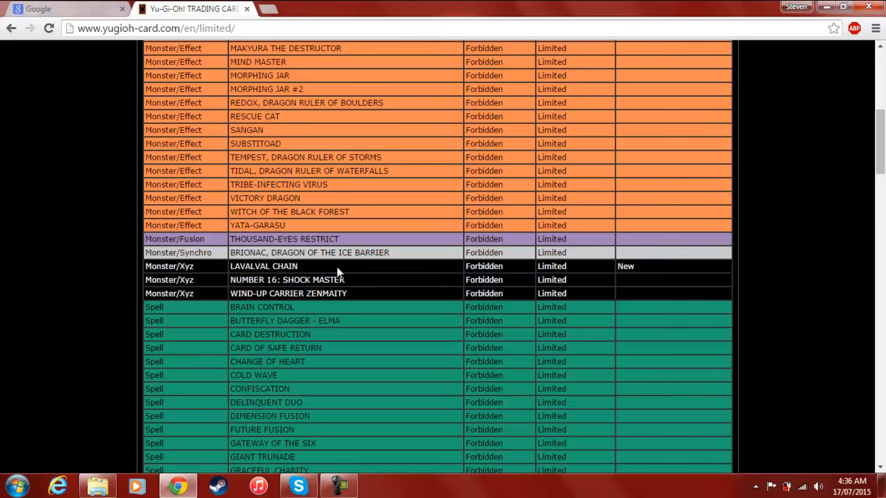
mouse_move(362, 271)
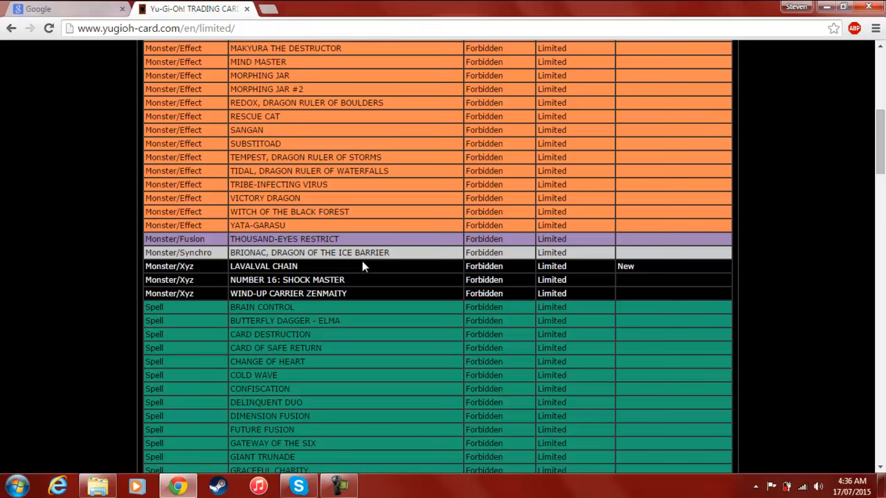
scroll("down", 3)
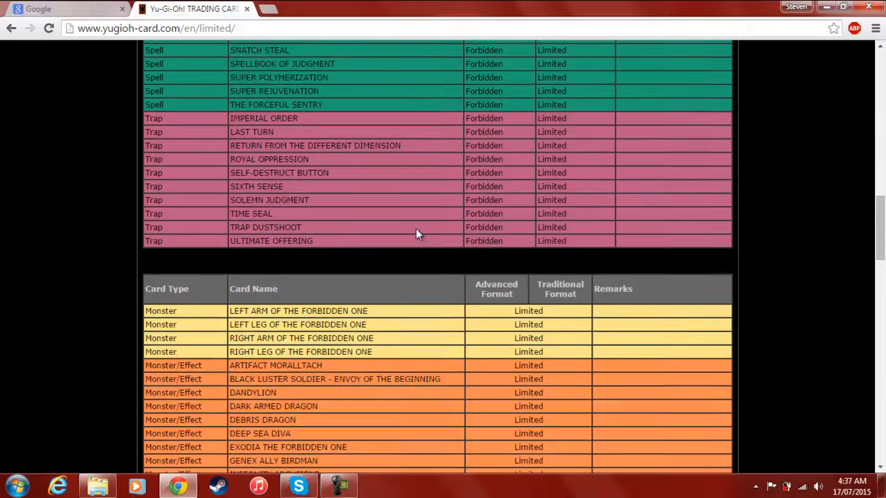
- Scroll down to the Limited Ritual and Synchro monsters, including Trishula marked 'Was Forbidden', and the first Limited spells
scroll("down", 3)
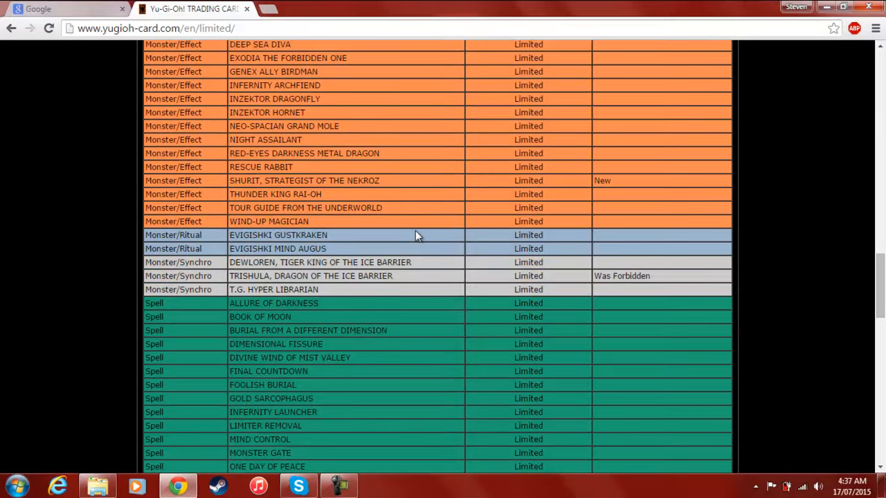
scroll("down", 3)
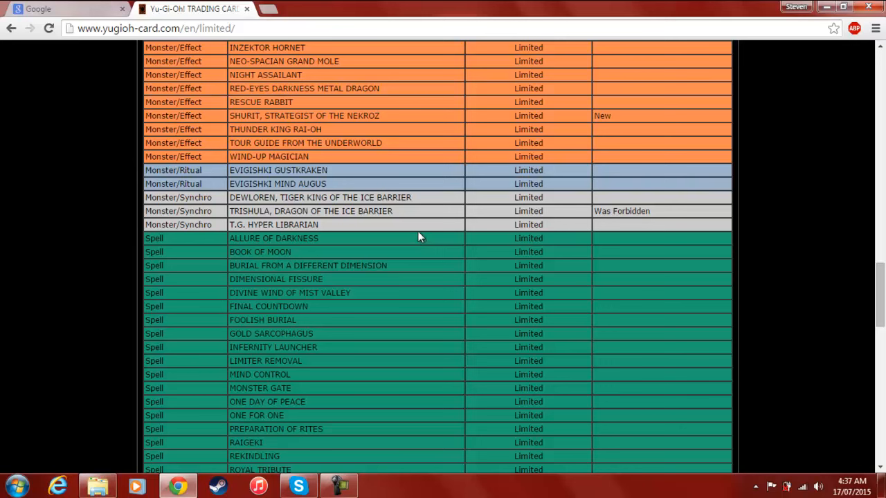
mouse_move(432, 224)
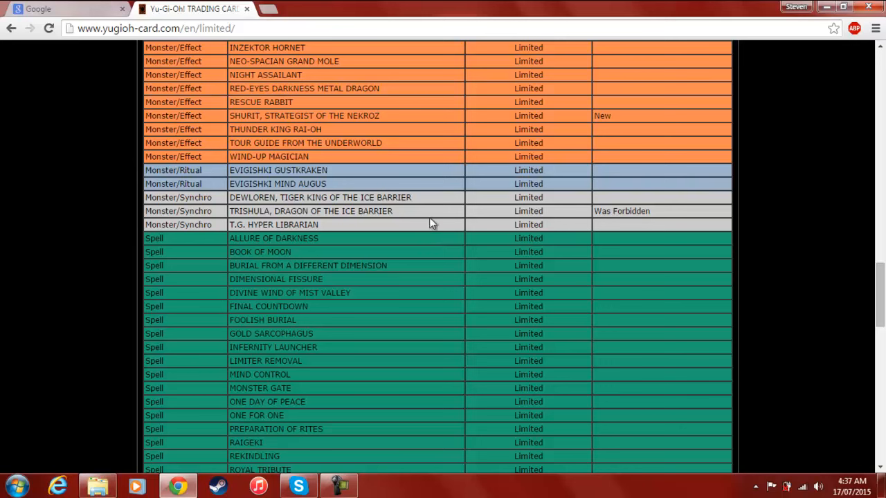
mouse_move(428, 236)
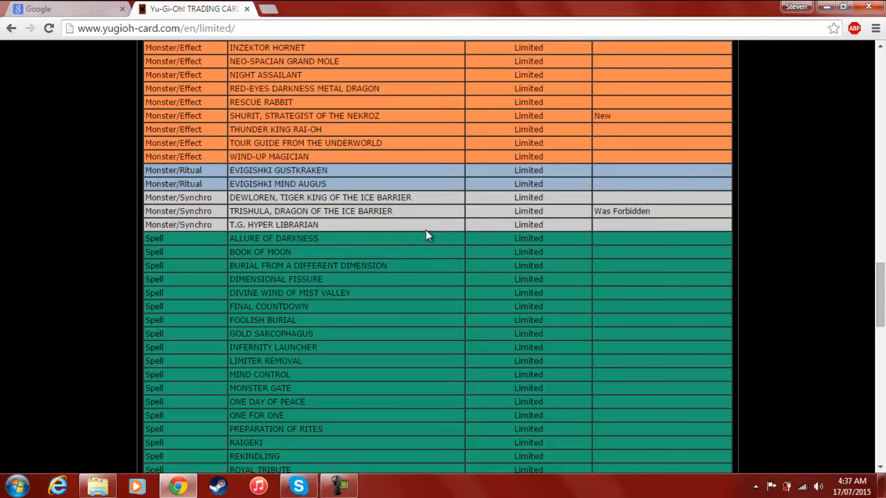
mouse_move(421, 221)
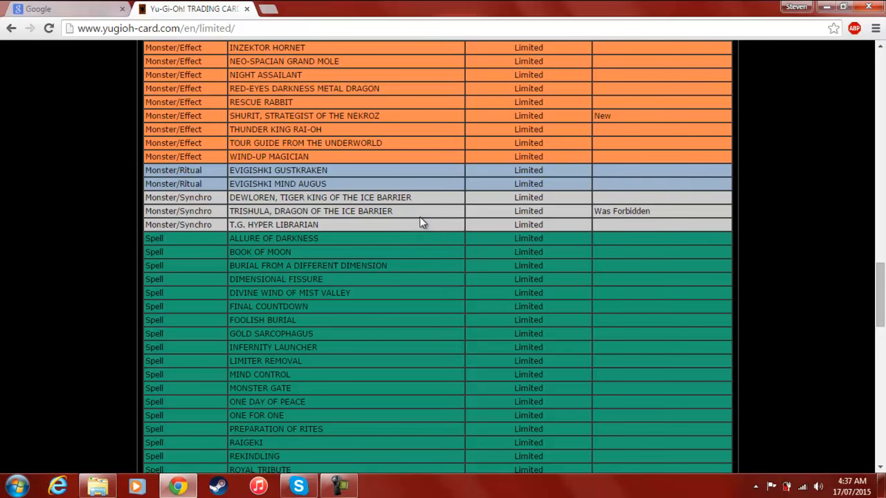
scroll("down", 3)
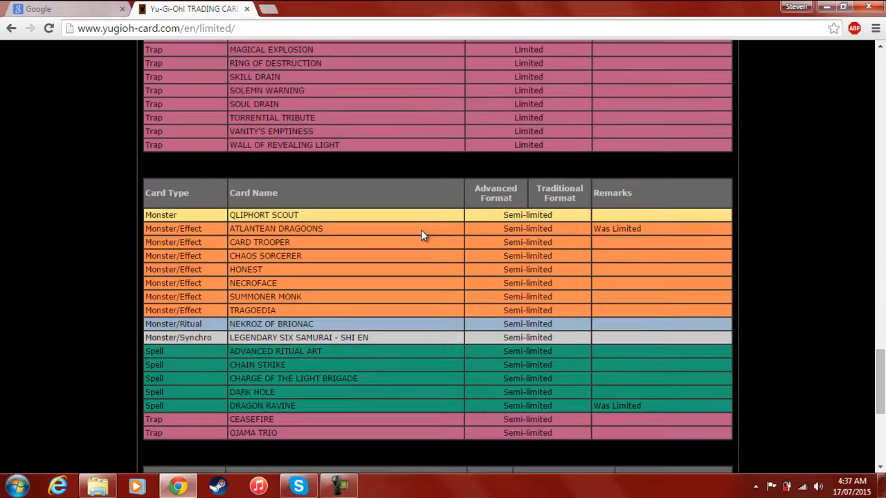
scroll("down", 3)
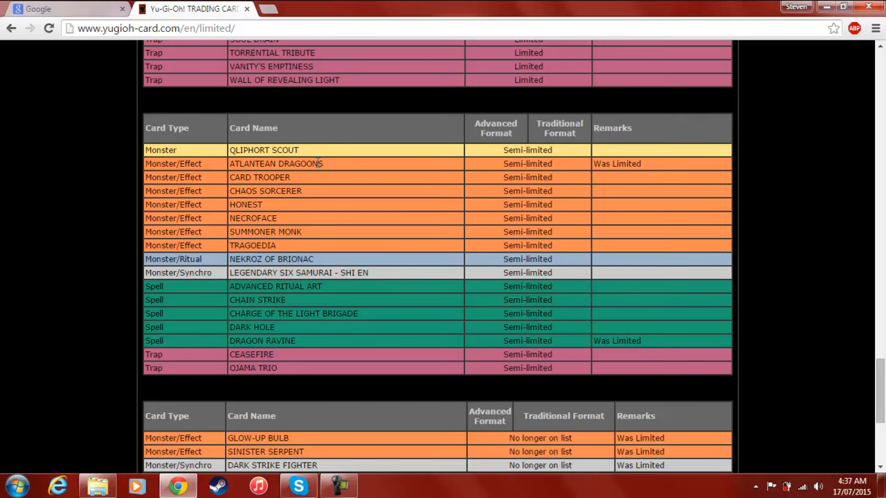
mouse_move(414, 254)
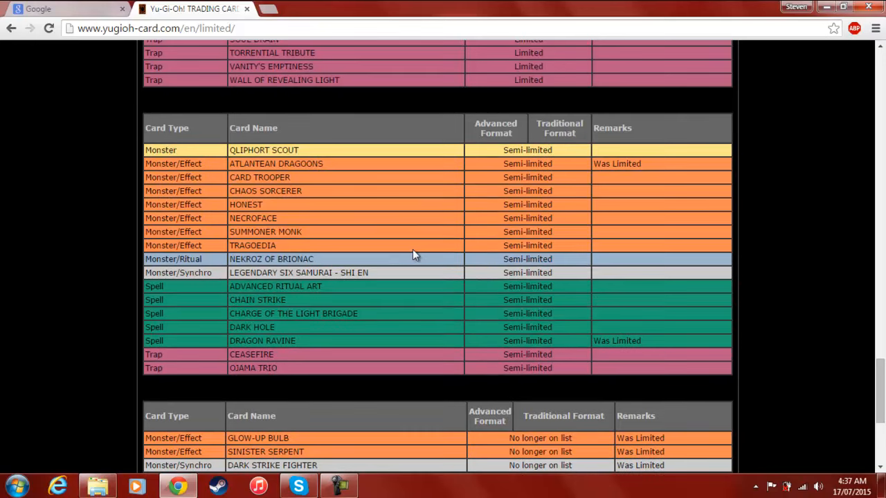
mouse_move(408, 239)
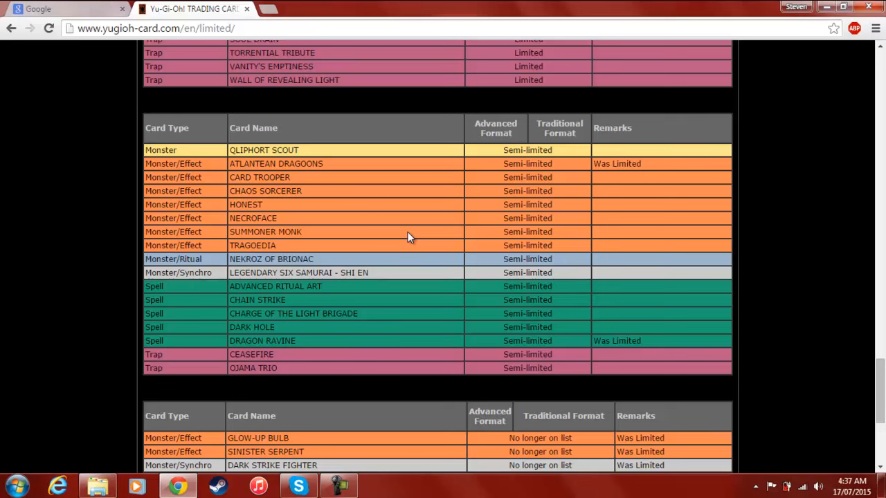
mouse_move(454, 240)
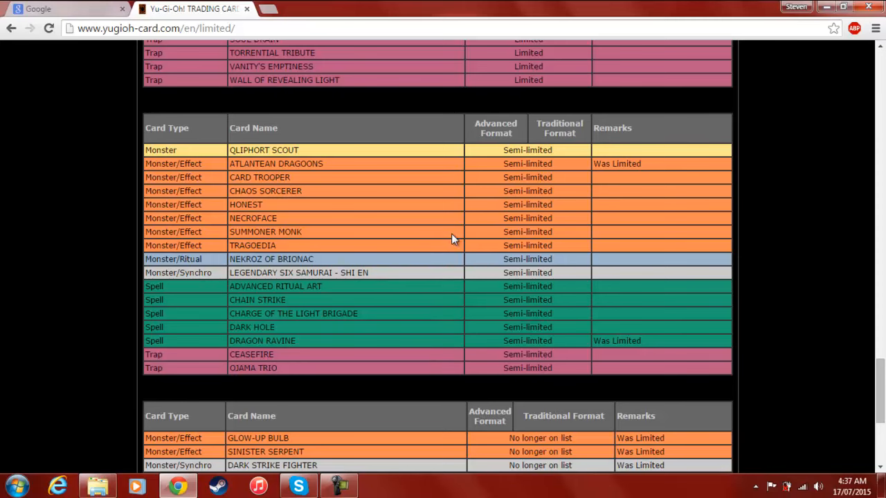
mouse_move(319, 163)
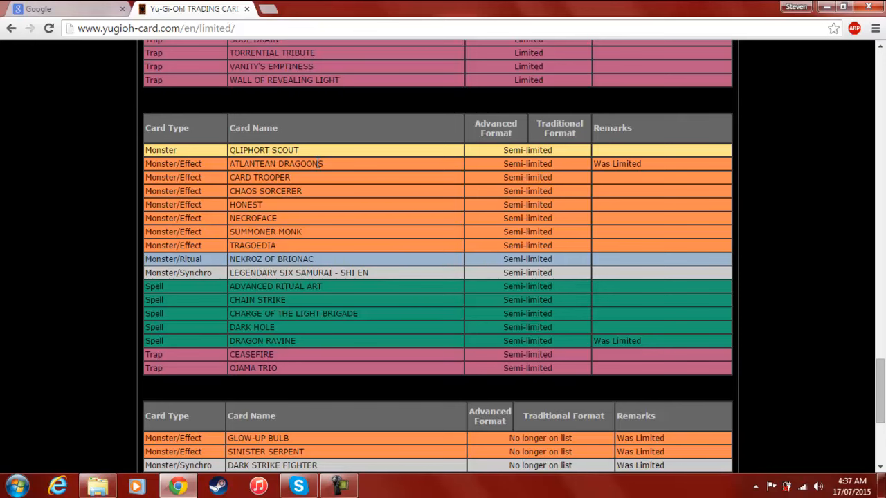
- Scroll to the page bottom showing the full 'No longer on list' table ending with Exchange of the Spirit
scroll("down", 3)
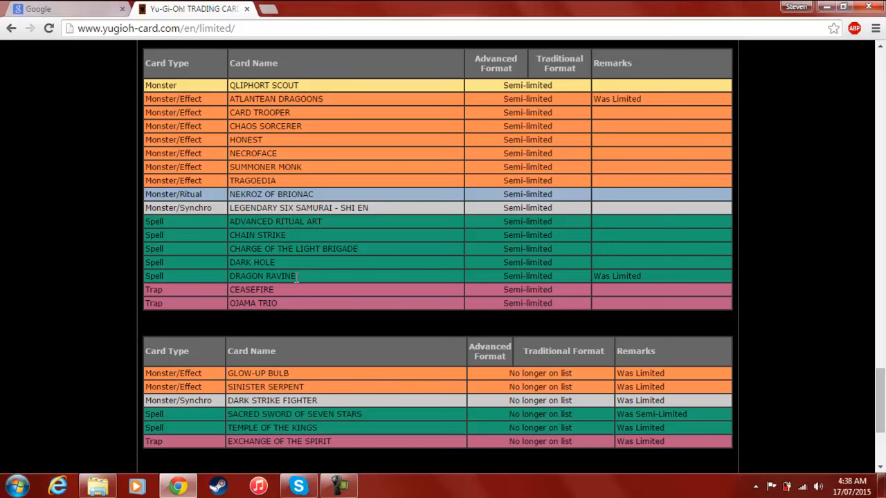
mouse_move(301, 293)
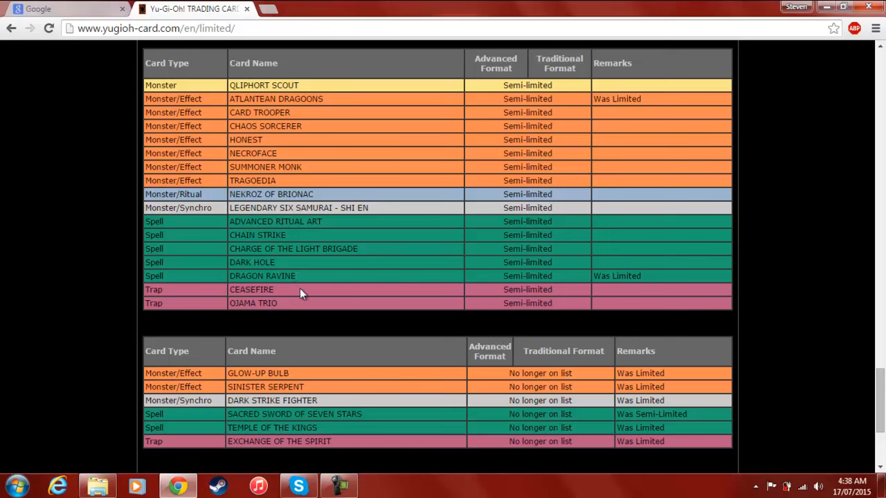
mouse_move(302, 293)
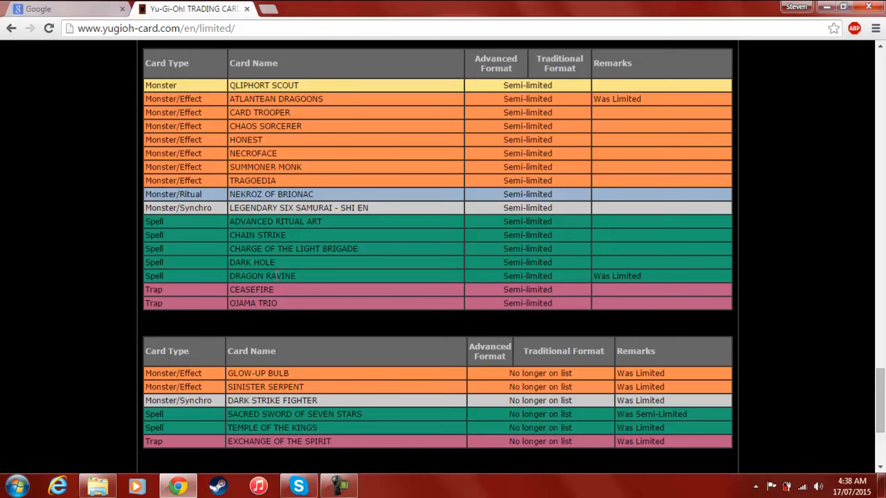
mouse_move(305, 280)
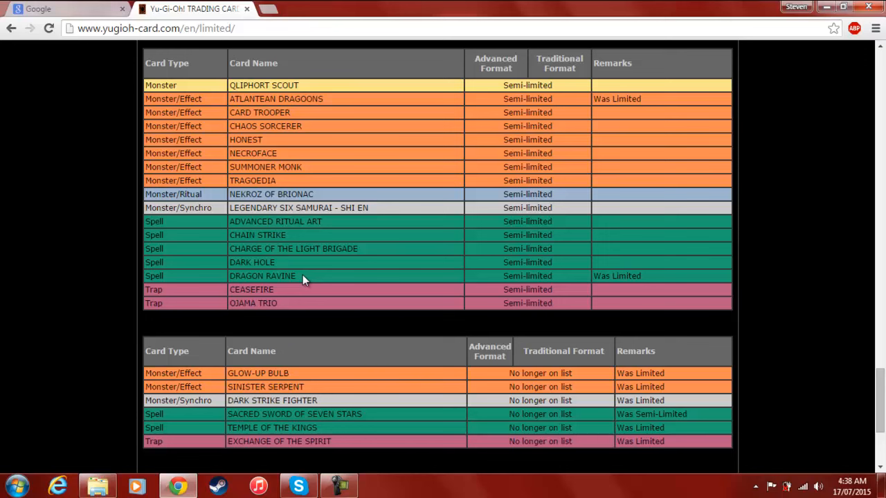
mouse_move(307, 280)
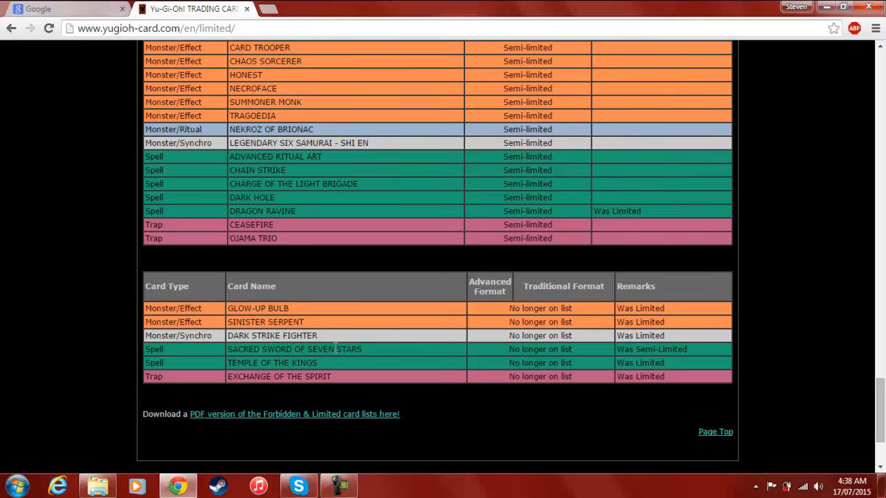
mouse_move(388, 357)
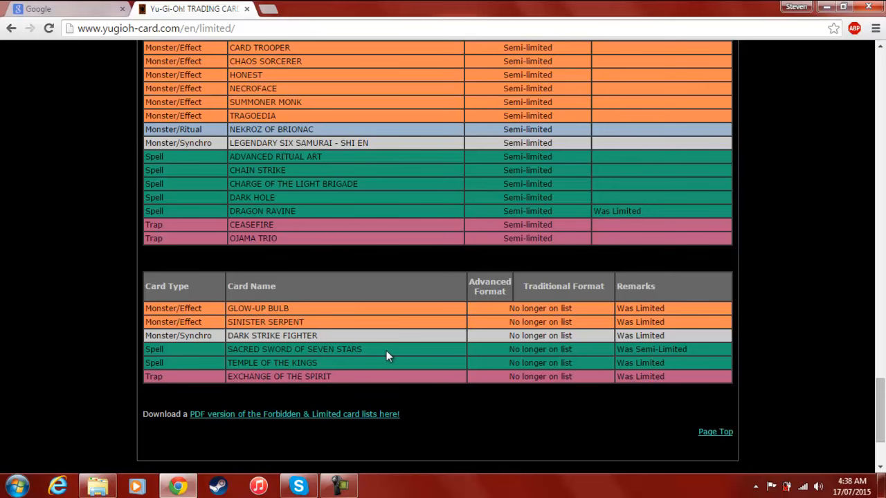
mouse_move(429, 357)
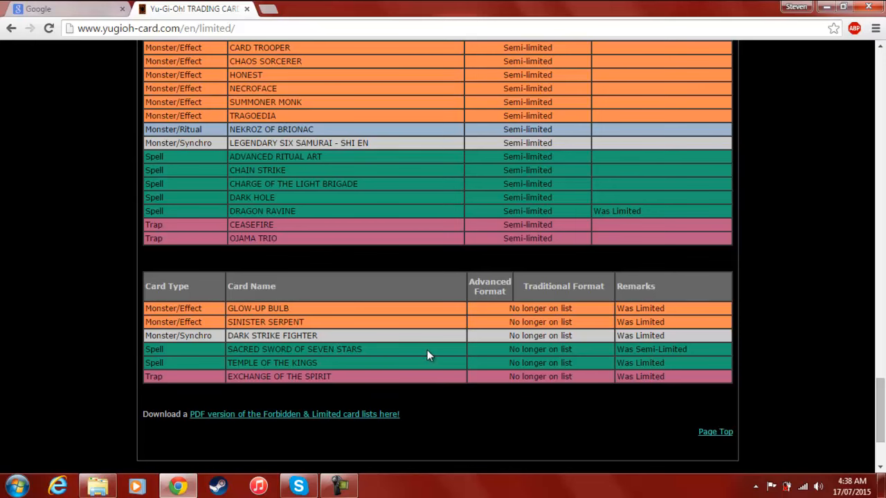
- Scroll up to the Limited monsters table showing Ritual and Synchro entries like Trishula
scroll("up", 3)
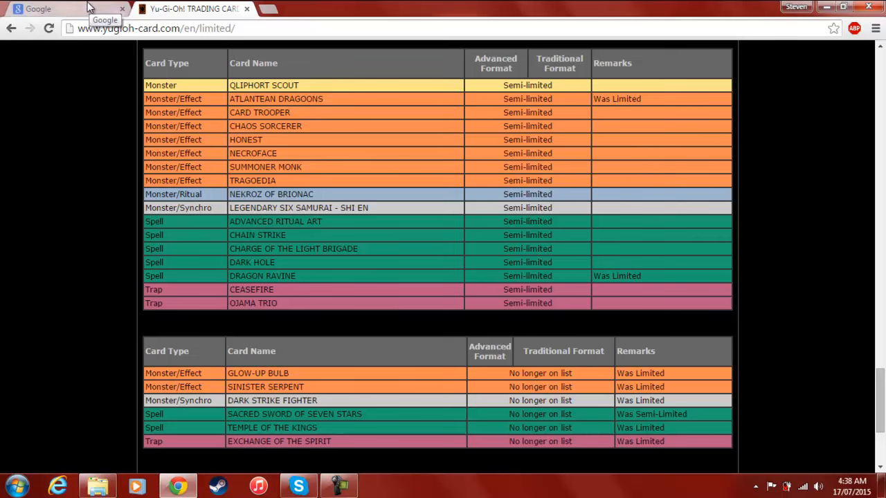
scroll("down", 3)
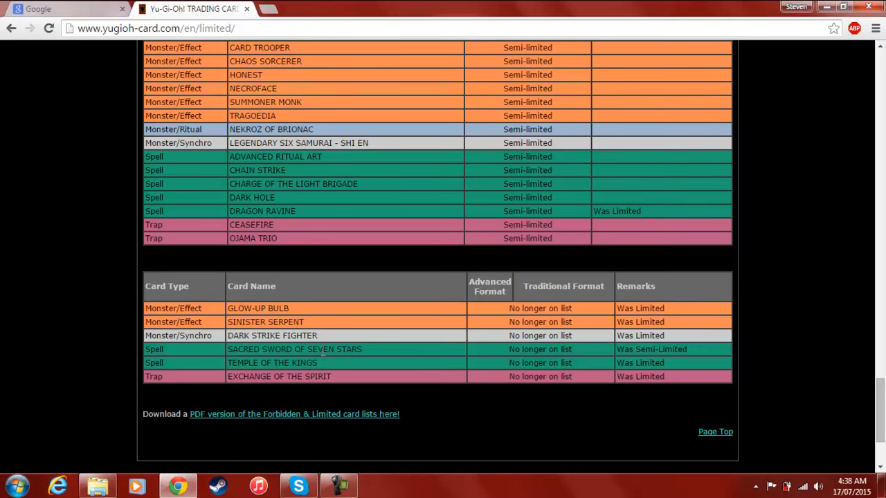
scroll("up", 3)
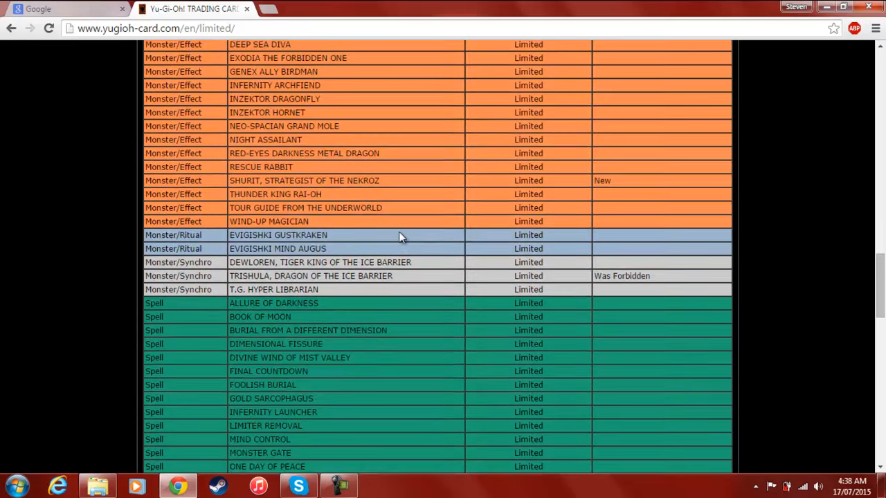
- Scroll back up to revisit the page header of the July 2015 list
scroll("up", 3)
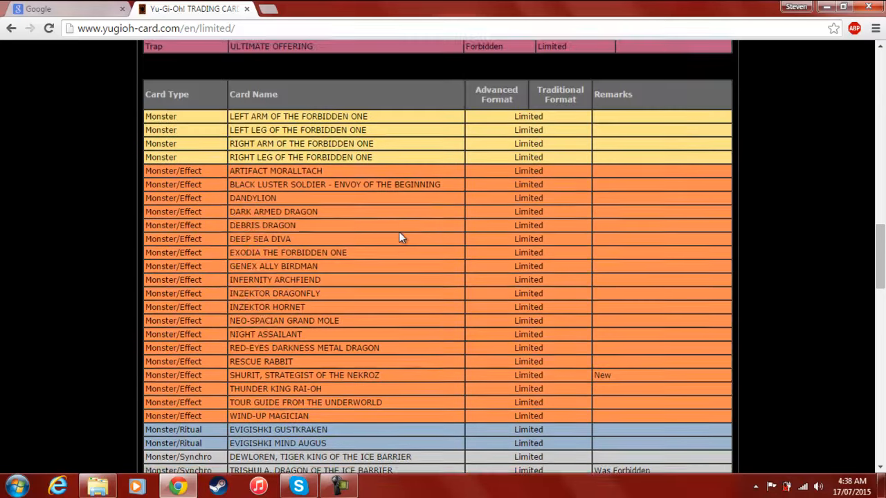
scroll("down", 3)
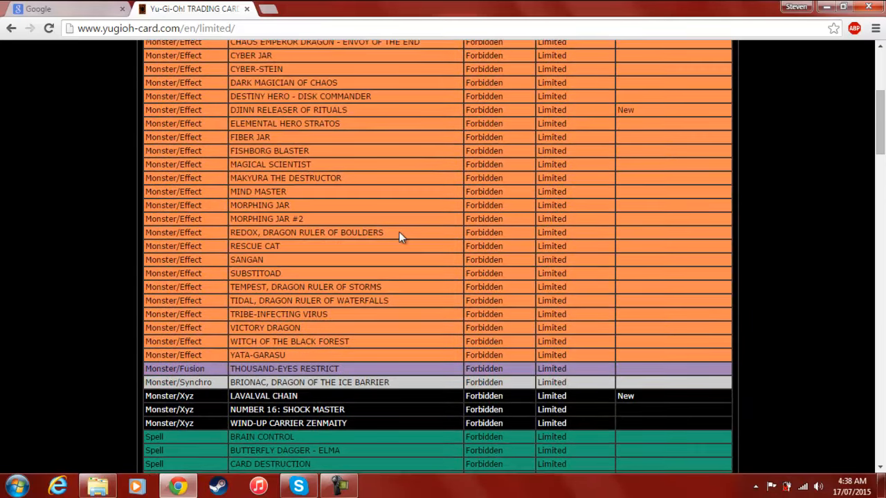
scroll("up", 3)
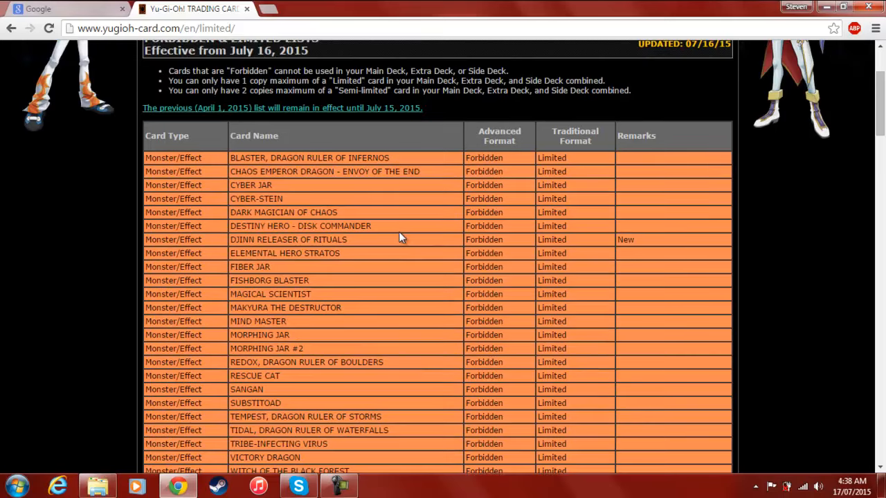
scroll("down", 3)
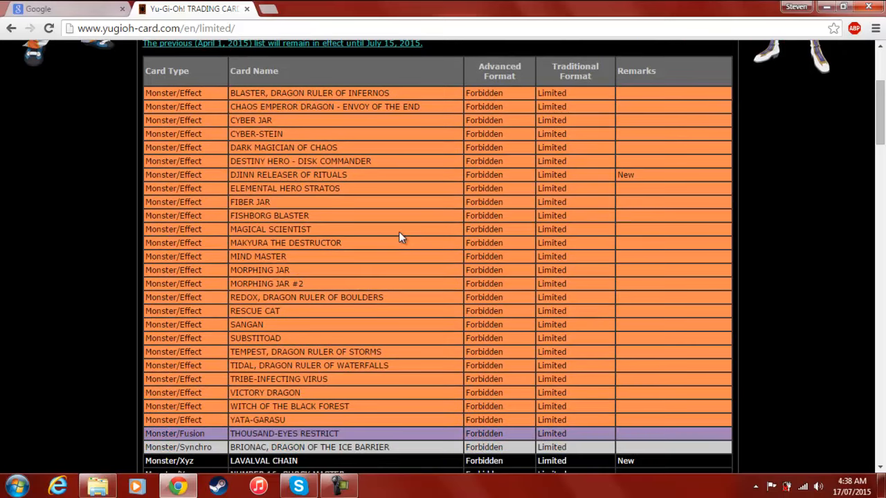
mouse_move(437, 251)
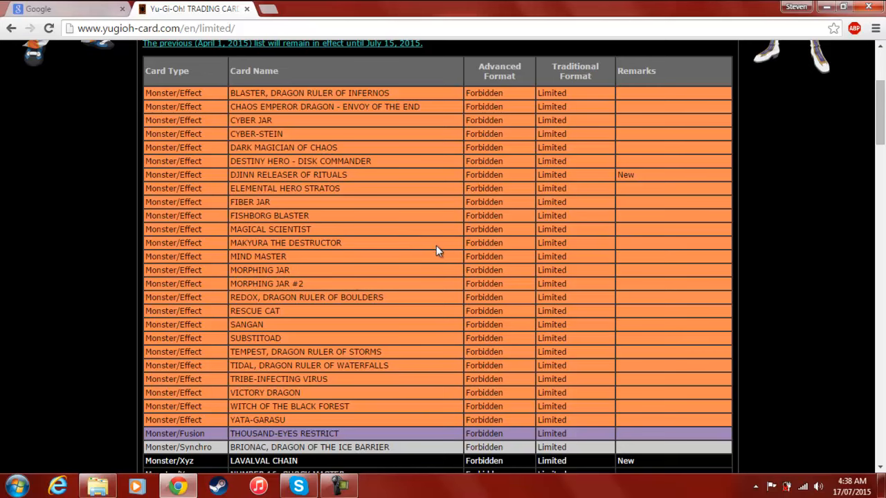
- Scroll down to the forbidden Xyz monsters and spells from Brain Control to Graceful Charity
scroll("down", 3)
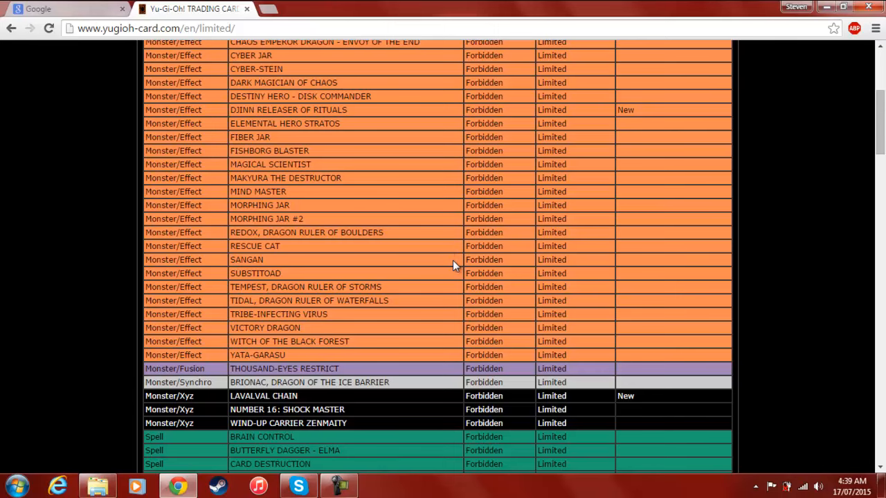
scroll("up", 3)
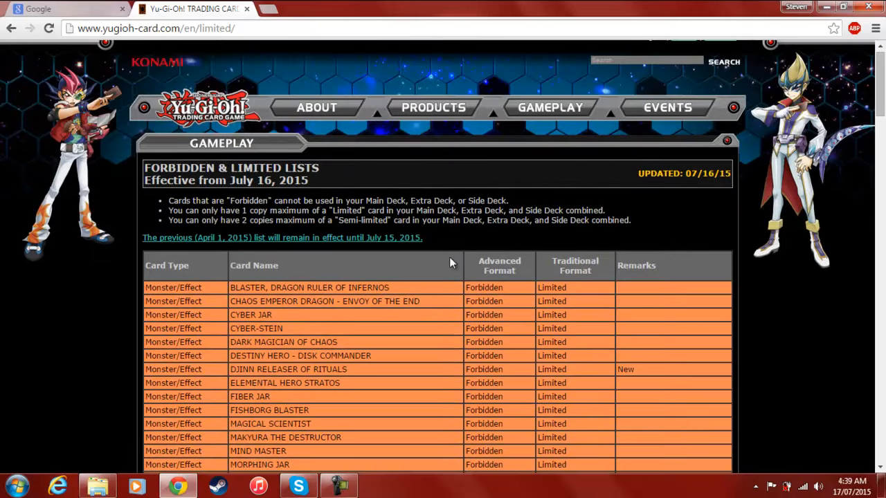
scroll("down", 3)
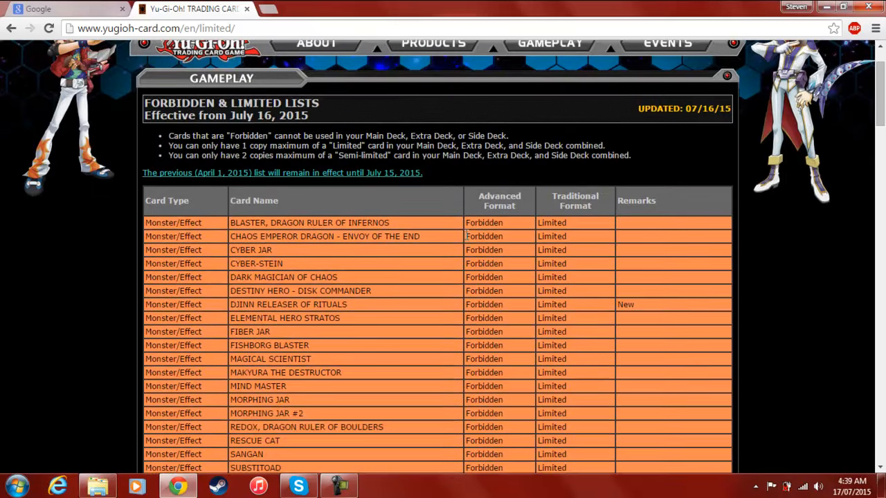
scroll("down", 3)
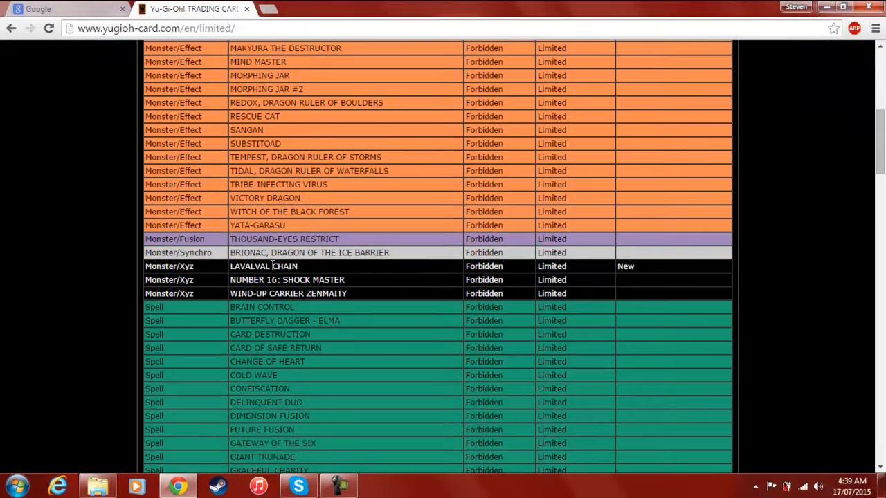
mouse_move(328, 270)
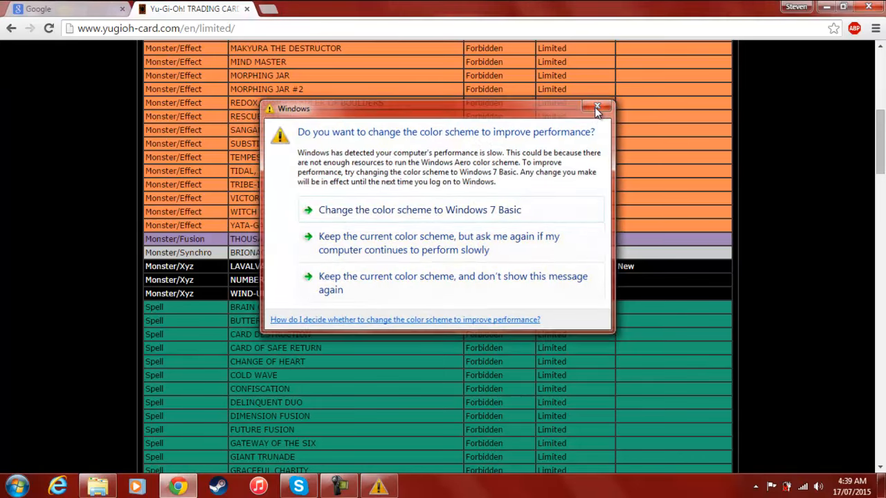
- Dismiss the Windows colour-scheme prompt and scroll the forbidden spells down to Mass Driver
left_click(597, 106)
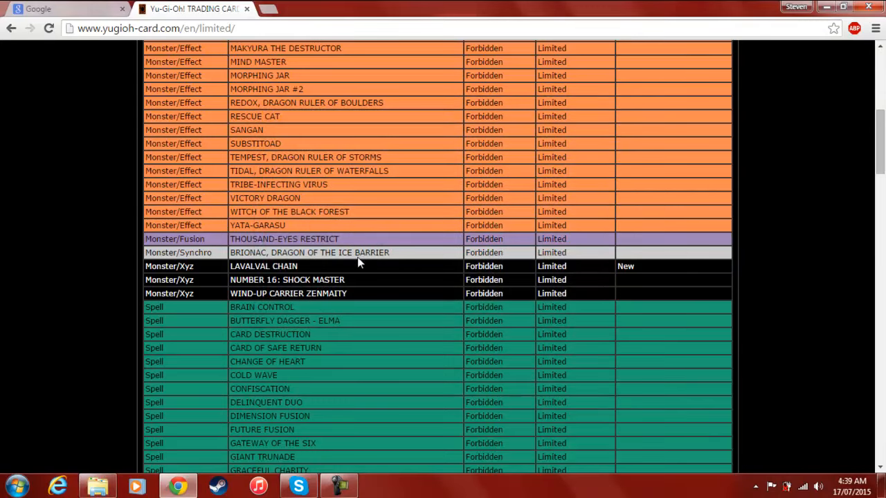
scroll("down", 3)
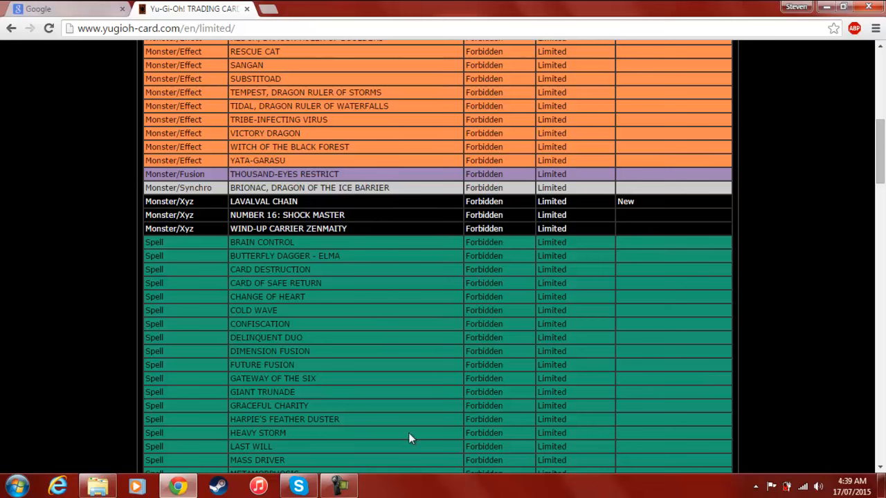
mouse_move(385, 490)
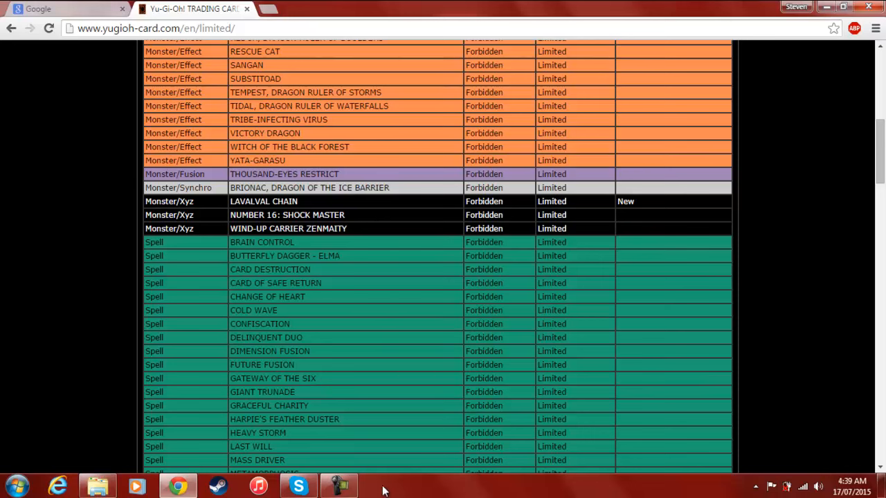